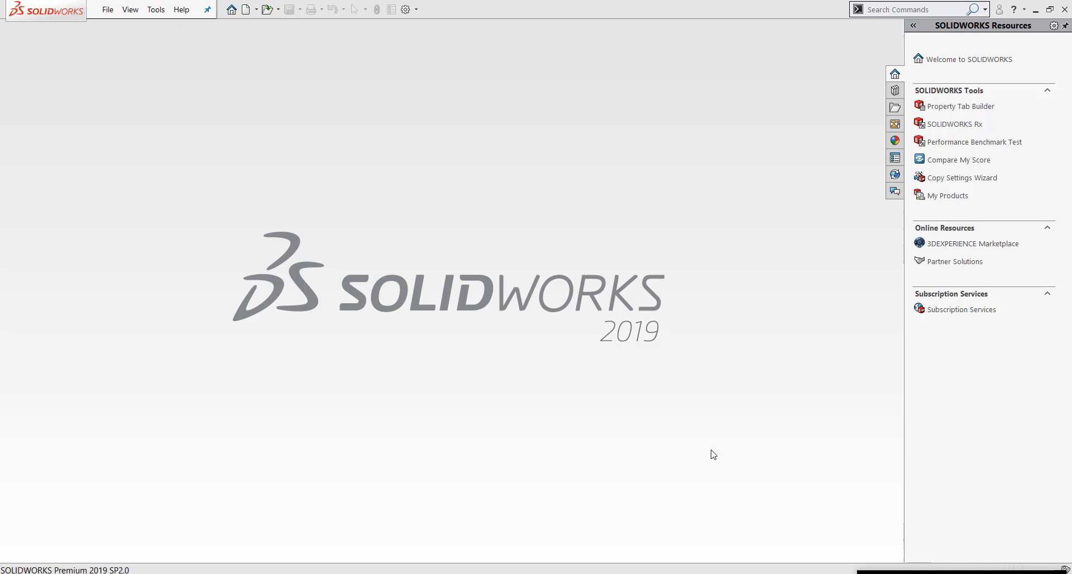
mouse_move(188, 64)
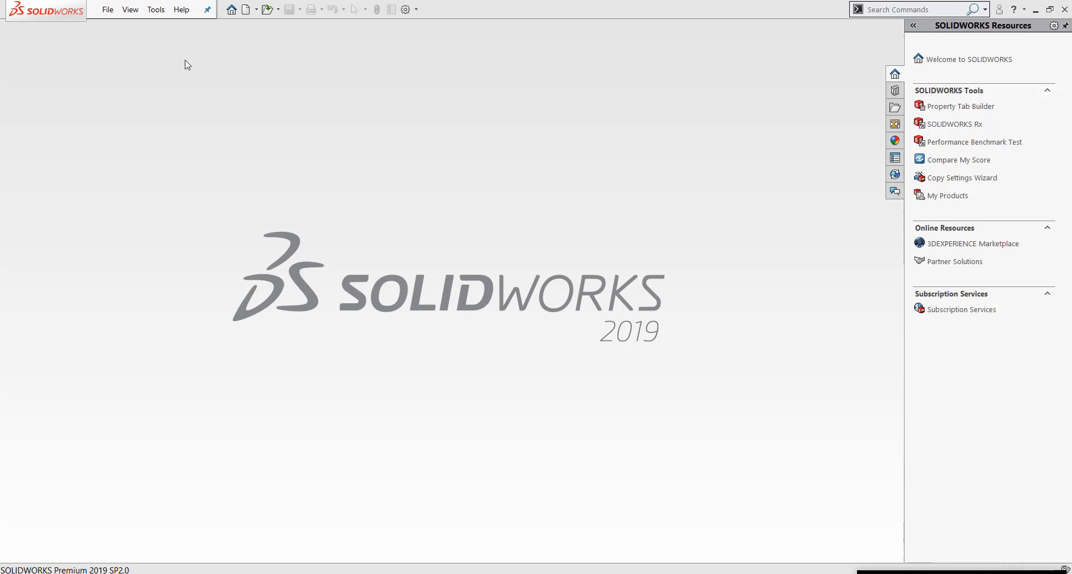
mouse_move(156, 10)
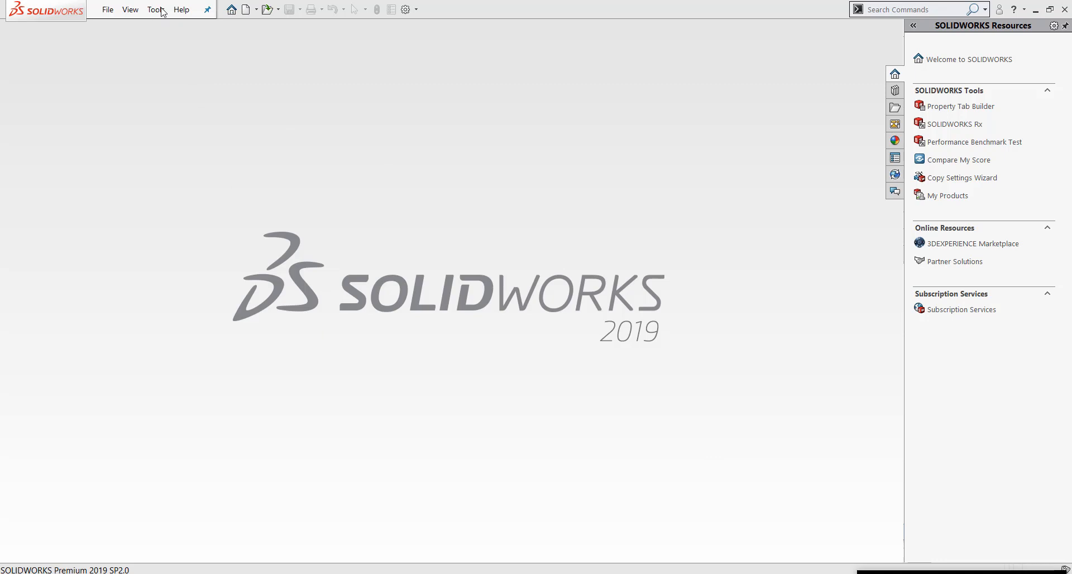
Show the Tools > Compare options: DrawCompare, Documents, Features, Geometry and BOM
left_click(155, 9)
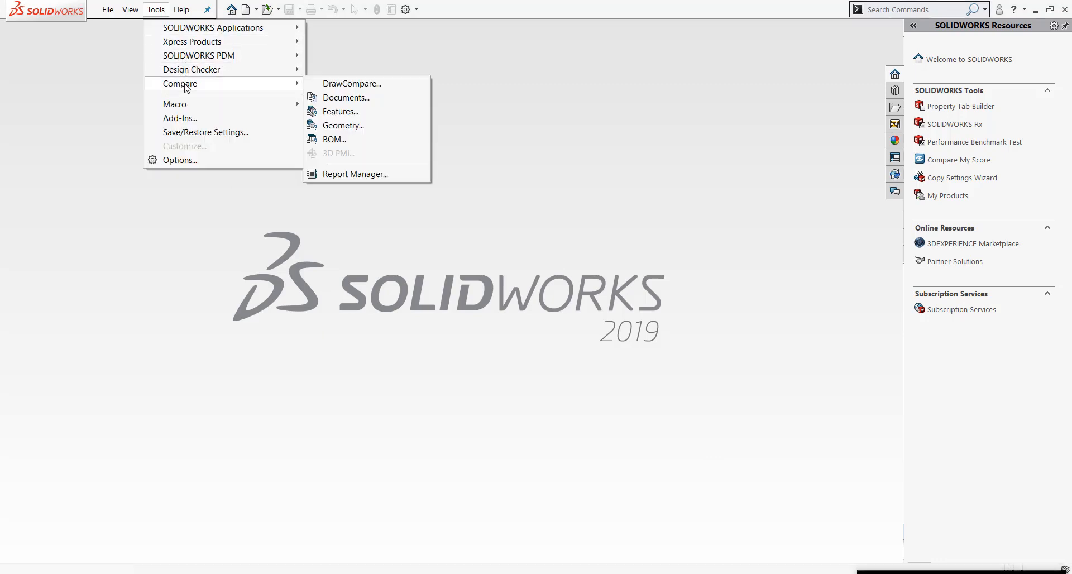
mouse_move(234, 87)
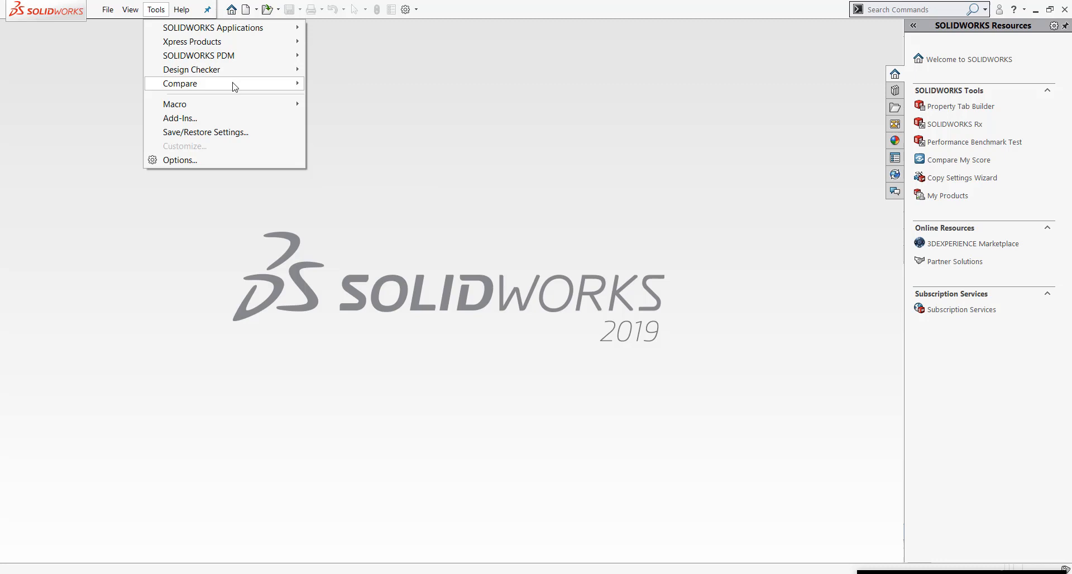
mouse_move(198, 83)
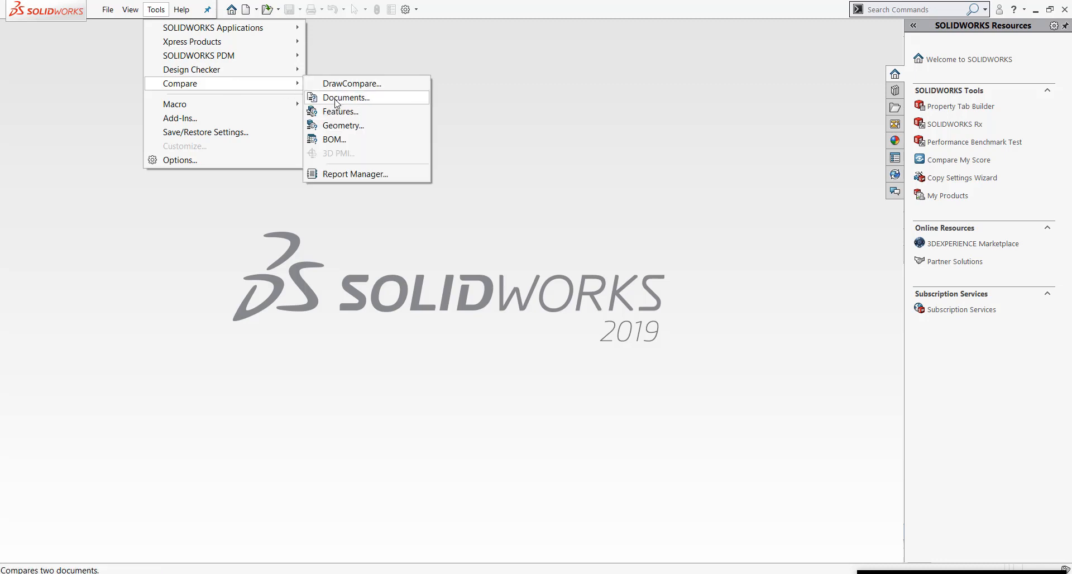
mouse_move(341, 125)
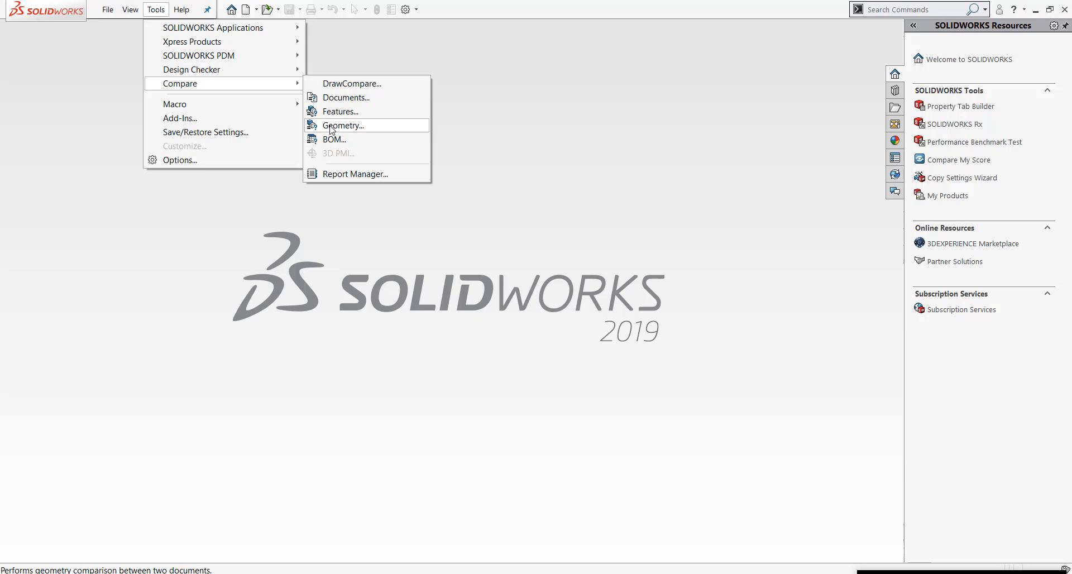
mouse_move(341, 129)
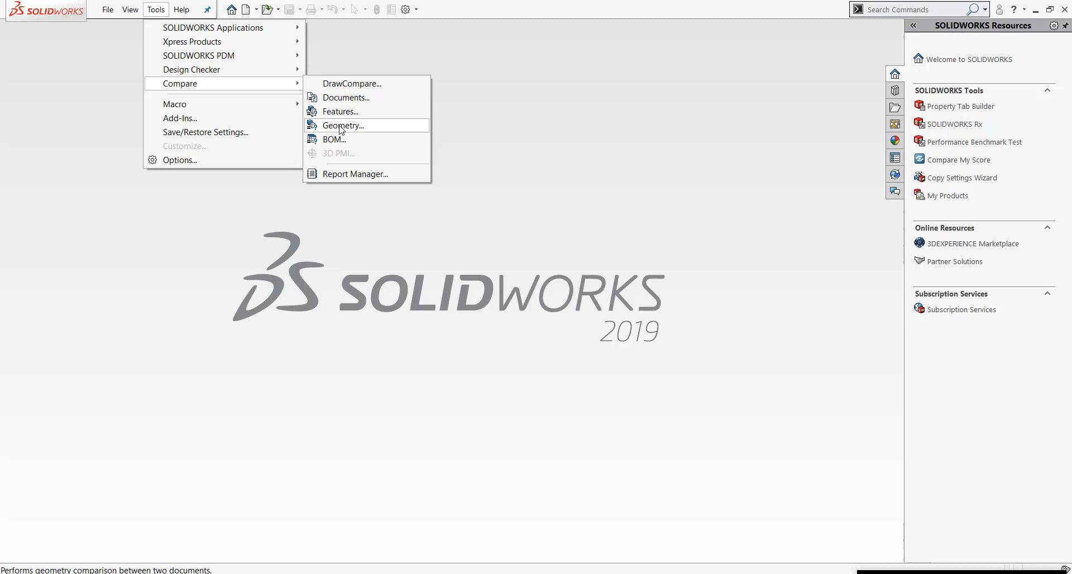
Launch Tools > Compare > Geometry to bring up the Compare task pane
left_click(341, 125)
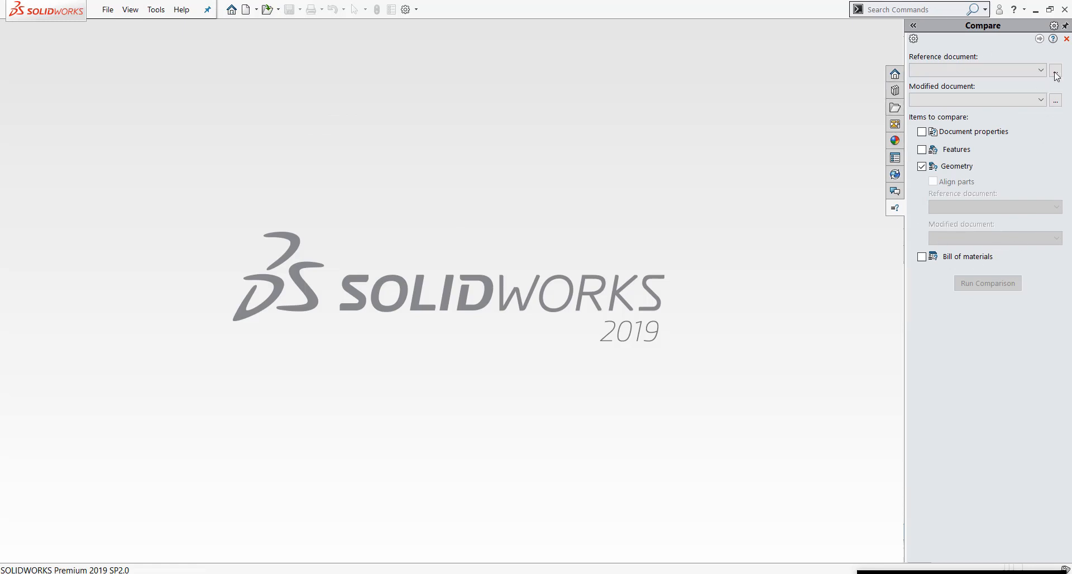
mouse_move(977, 70)
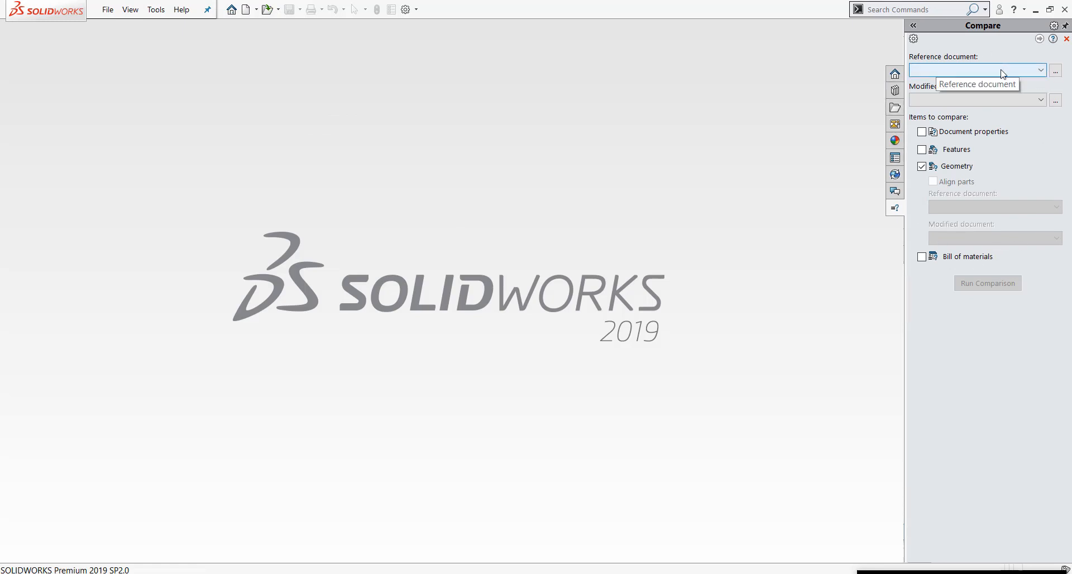
mouse_move(976, 99)
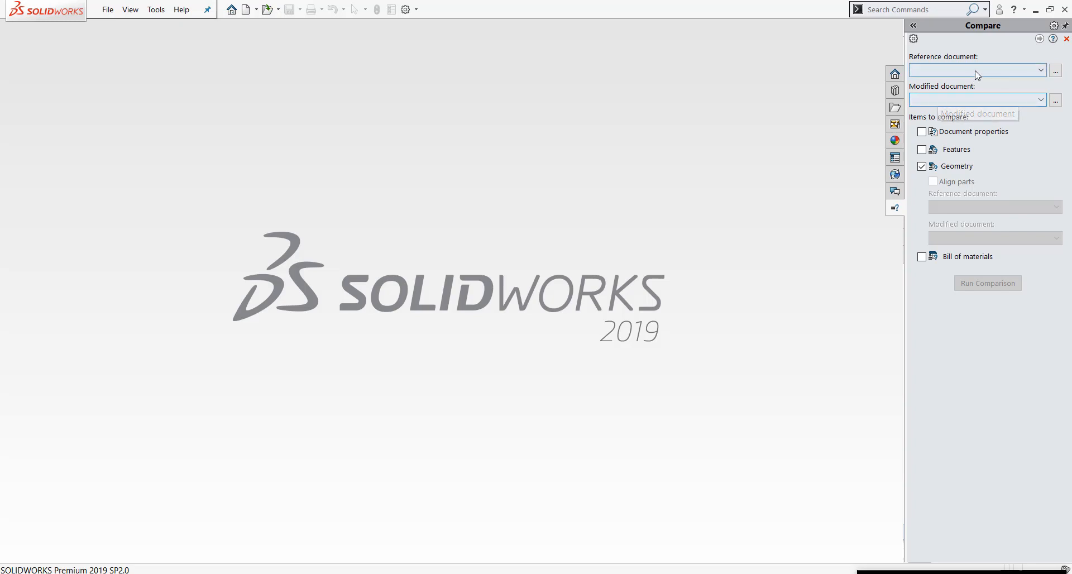
left_click(1041, 70)
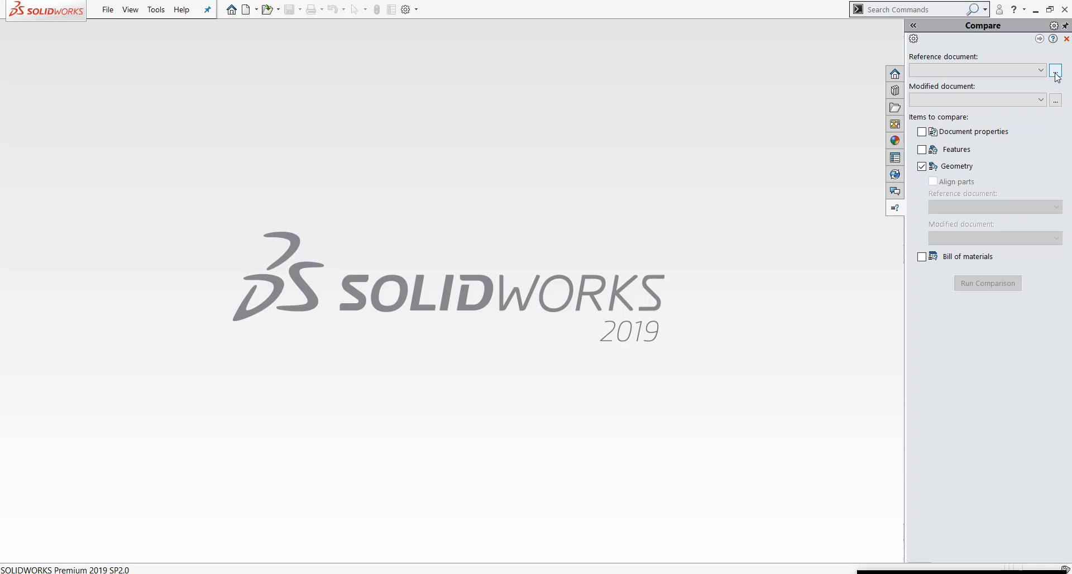
Load LOCKING HUB REV 1.0 as Reference and REV 2.0 as Modified document
left_click(1054, 71)
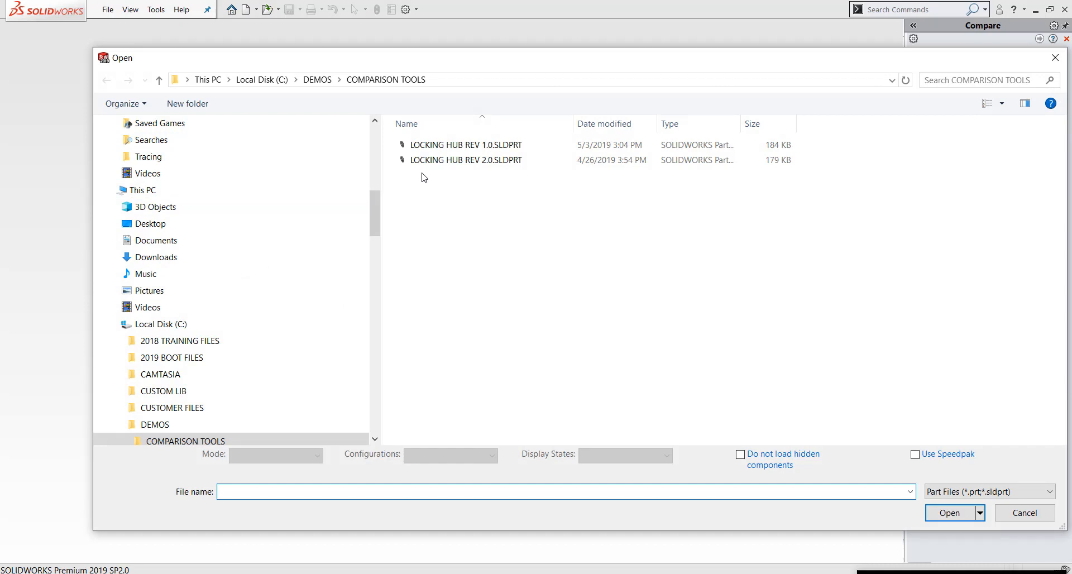
left_click(466, 144)
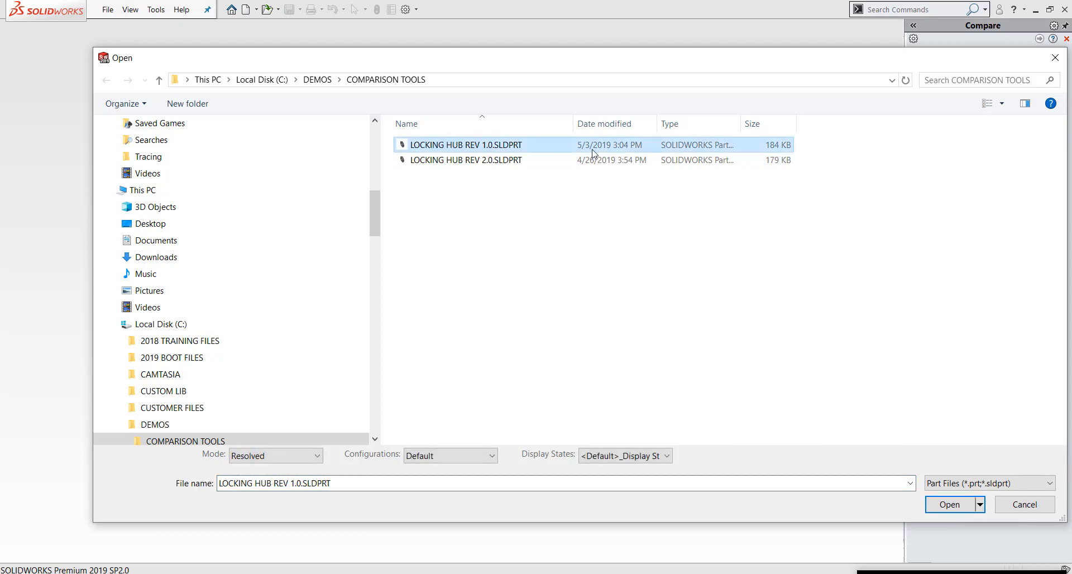
left_click(948, 504)
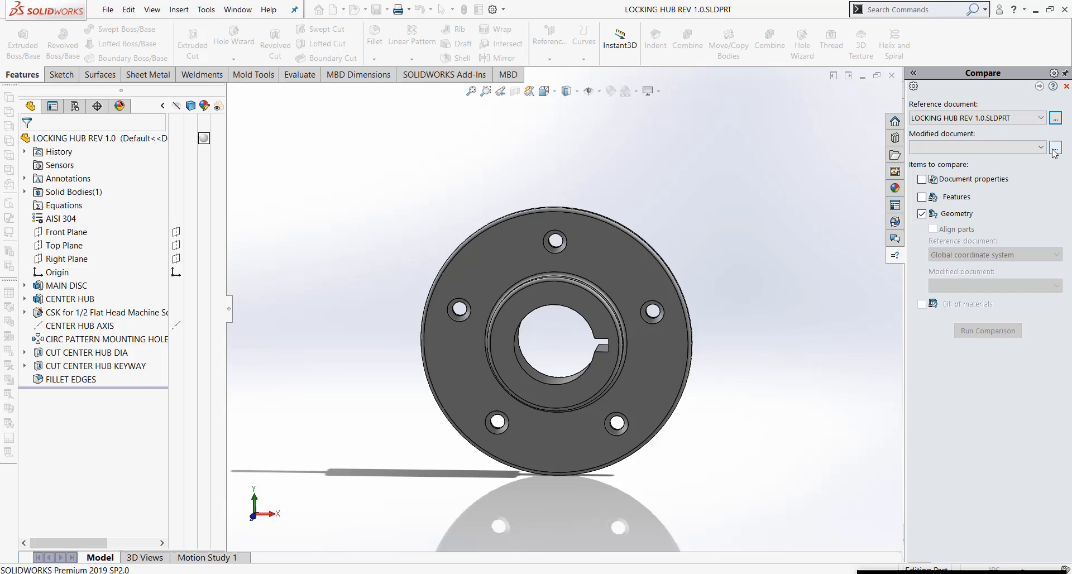
left_click(1054, 147)
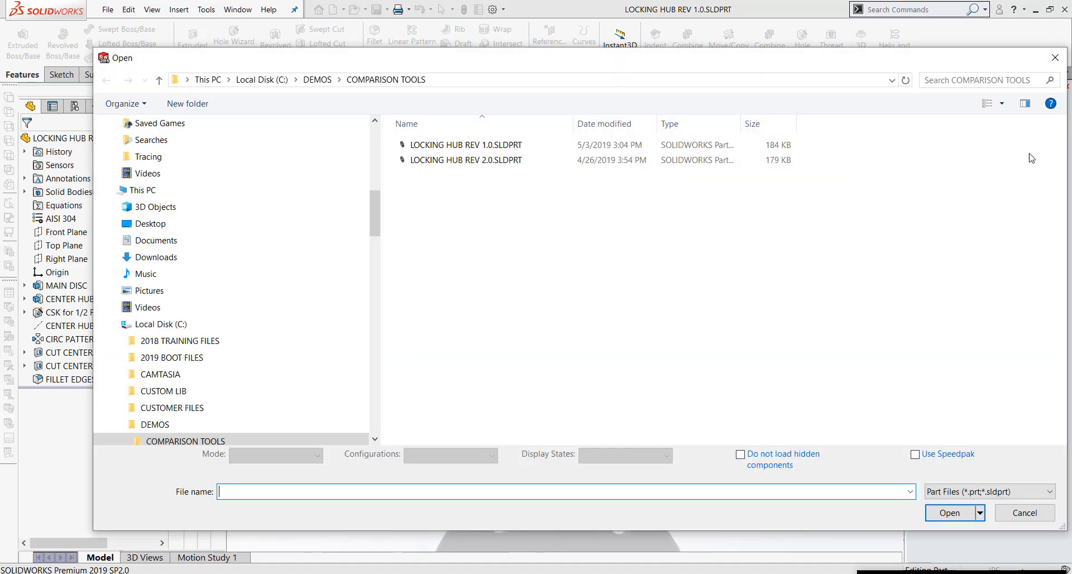
left_click(466, 159)
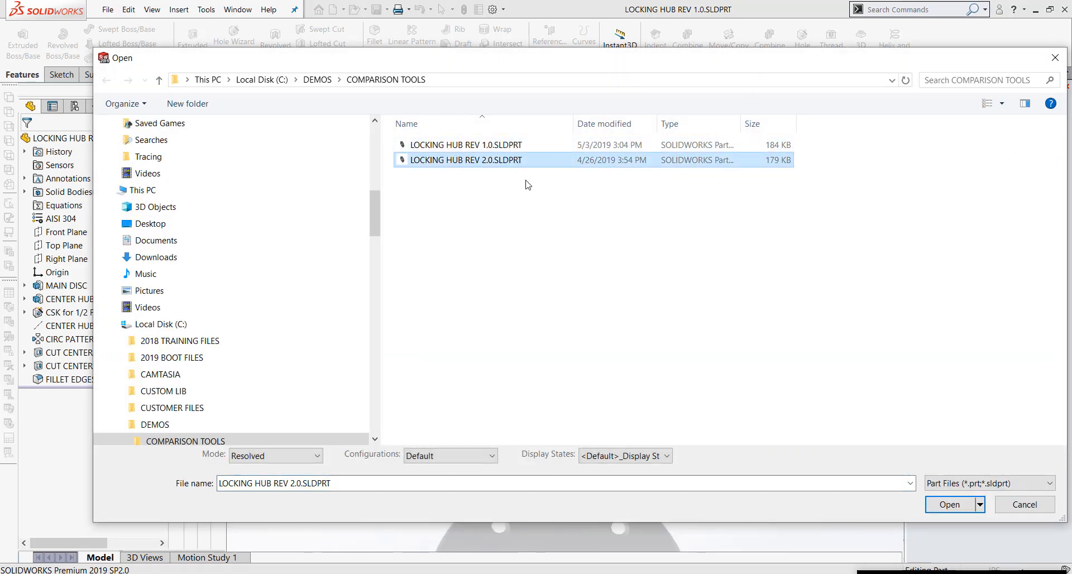
left_click(948, 504)
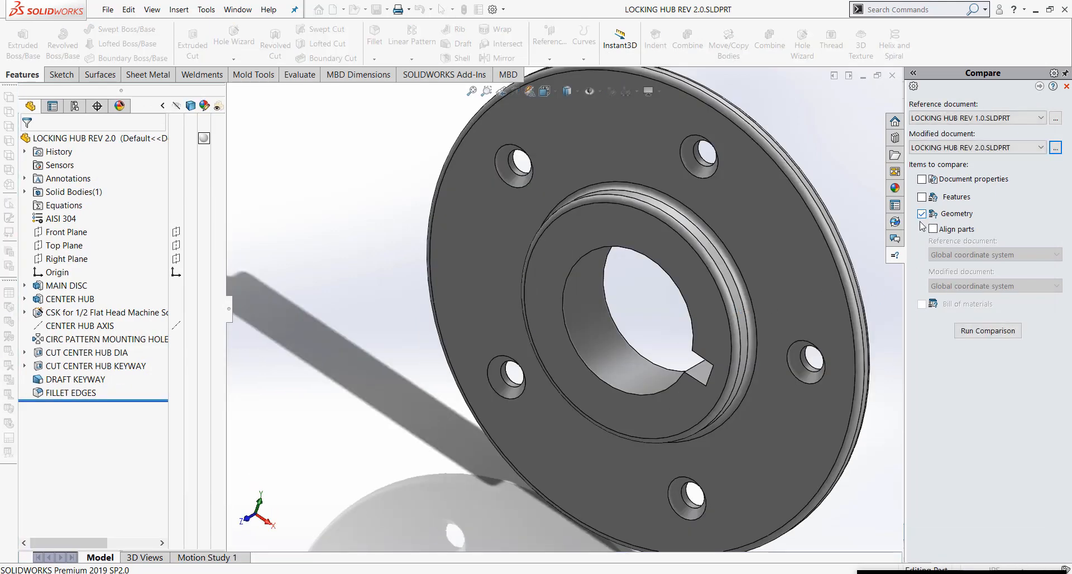
Enable Align parts and run the geometry comparison
left_click(922, 229)
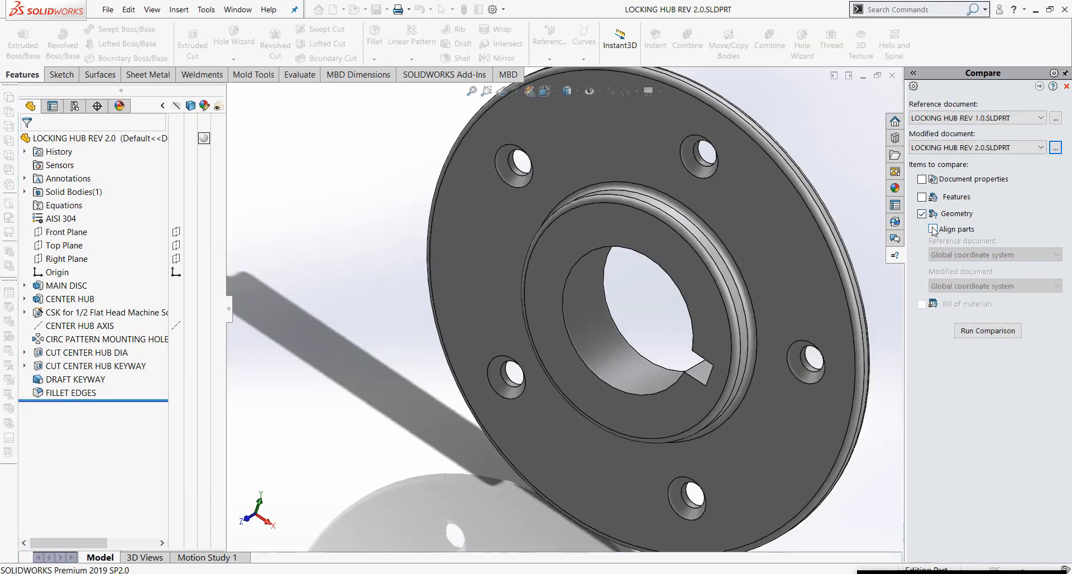
left_click(922, 228)
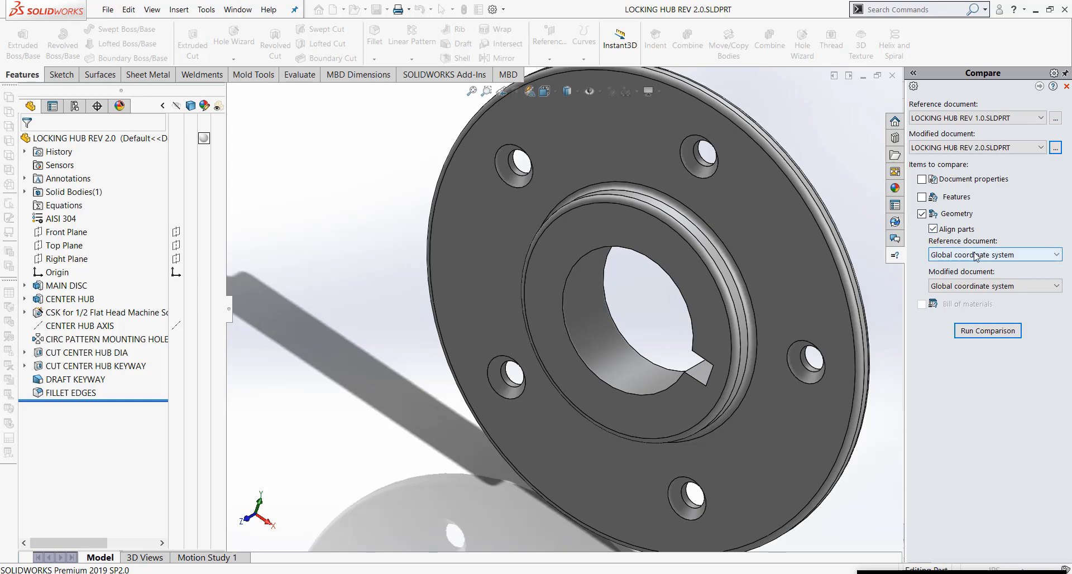
mouse_move(986, 331)
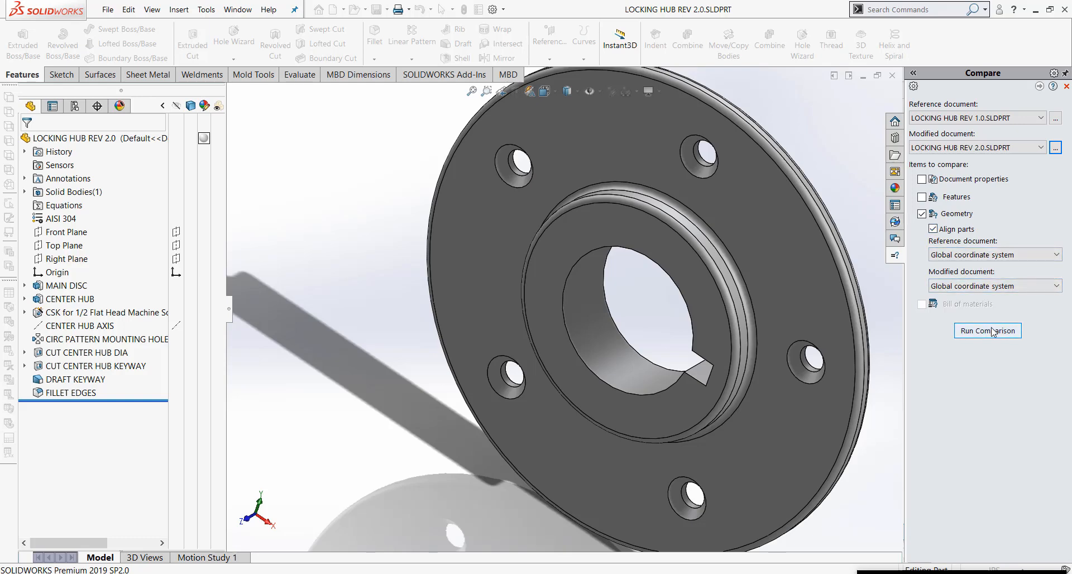
left_click(986, 331)
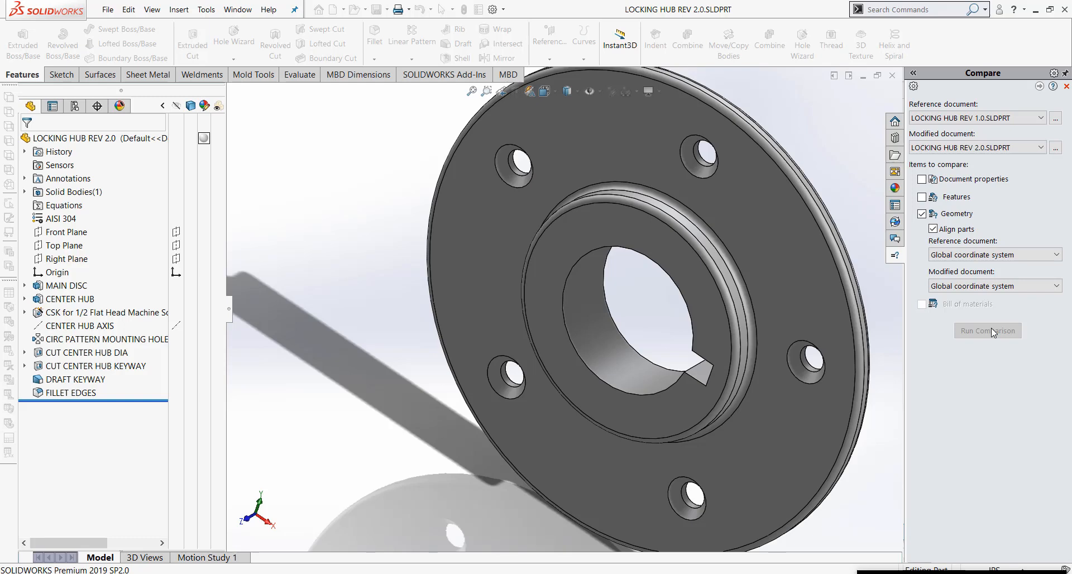
Let the comparison finish and scroll both tiled hub windows to review volume and face results
left_click(987, 330)
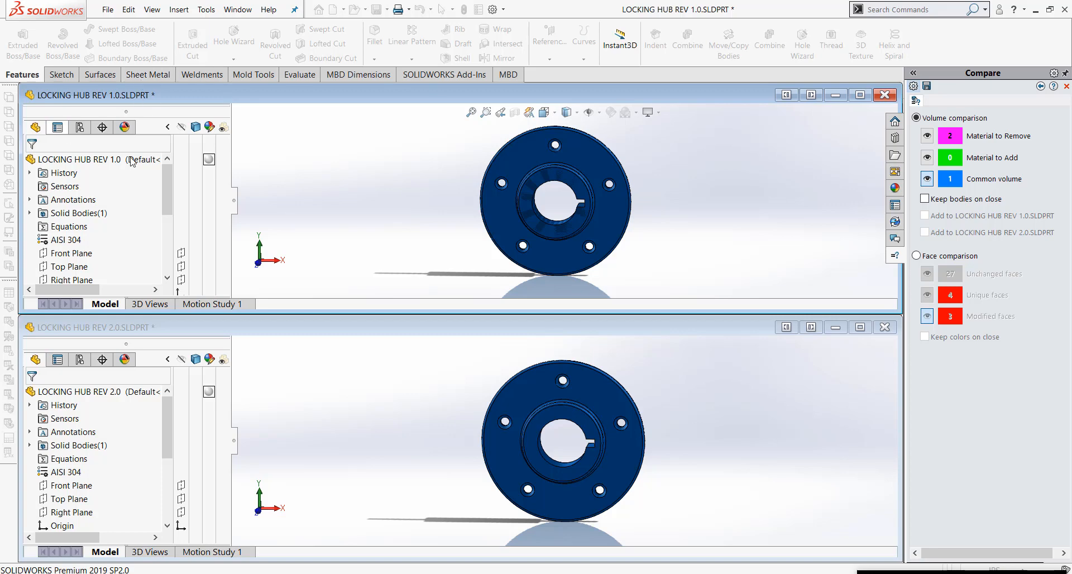
mouse_move(170, 182)
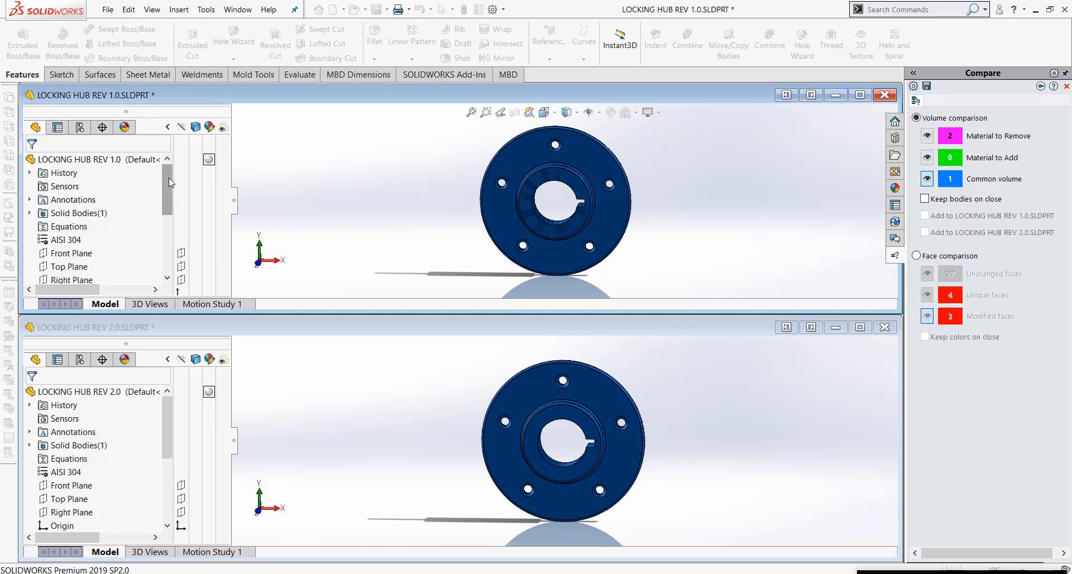
scroll("down", 3)
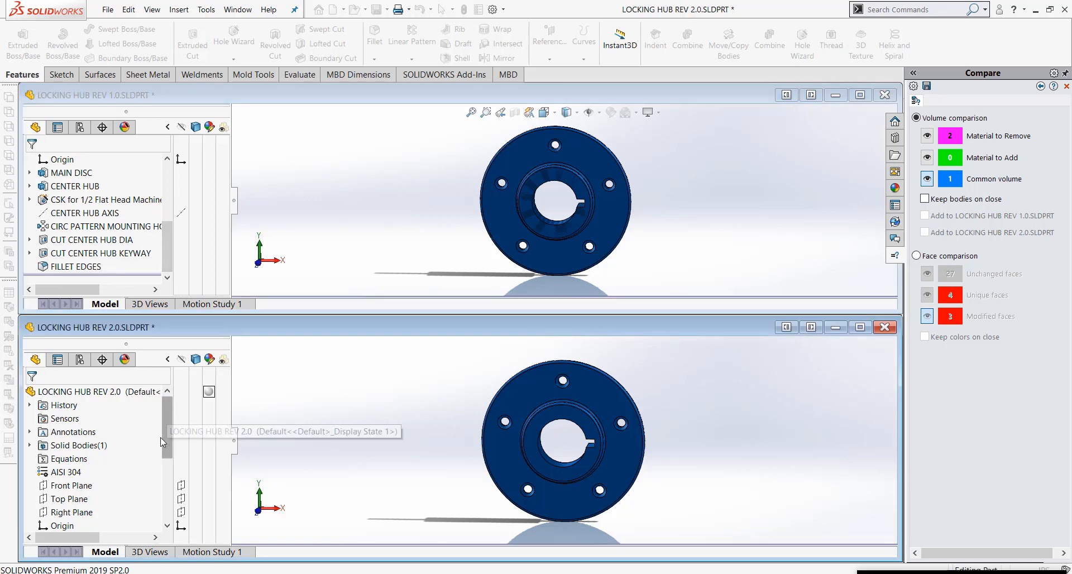
scroll("down", 3)
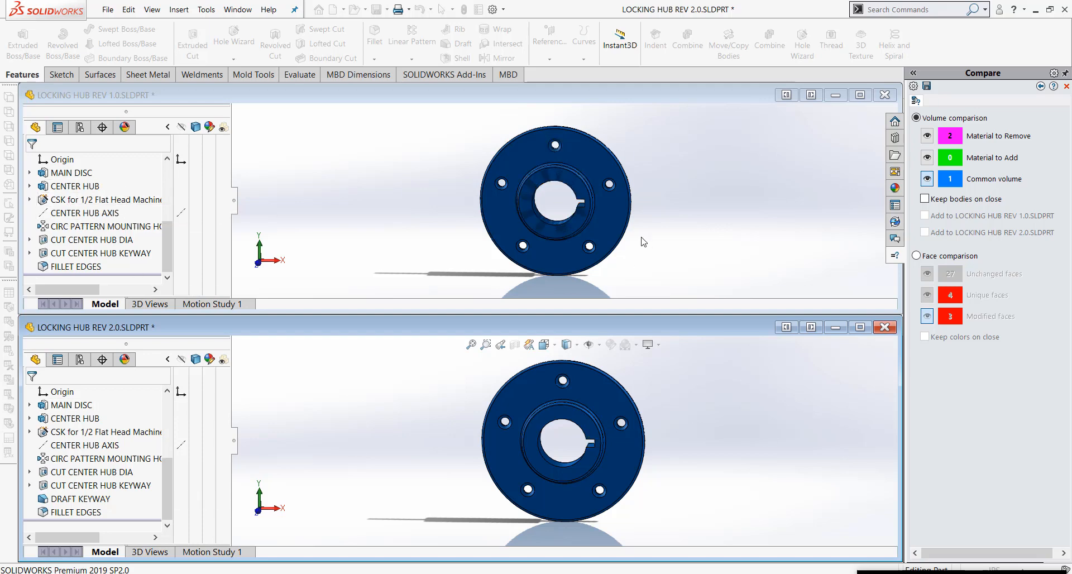
mouse_move(430, 232)
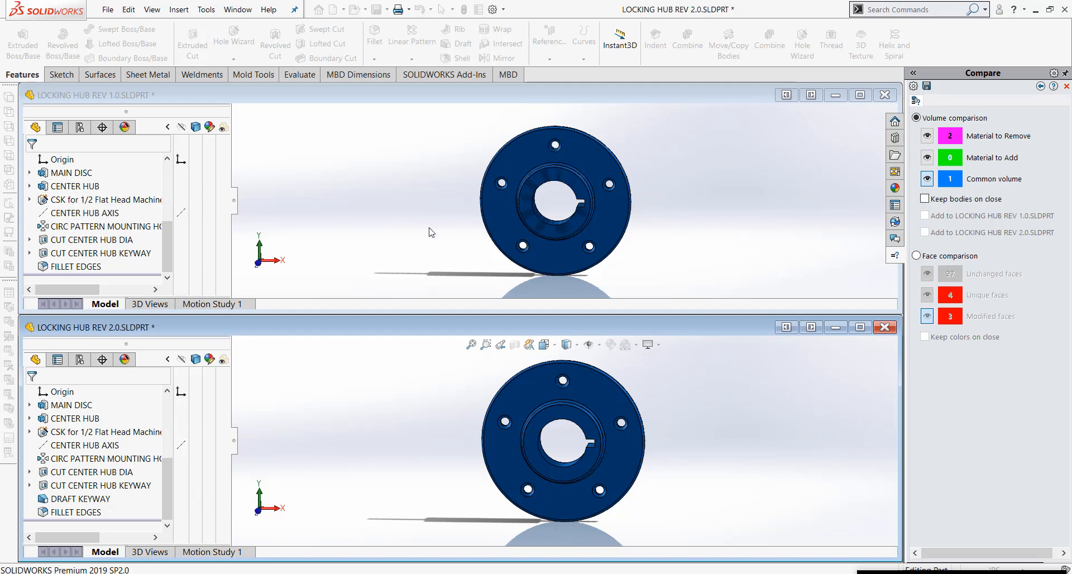
mouse_move(679, 225)
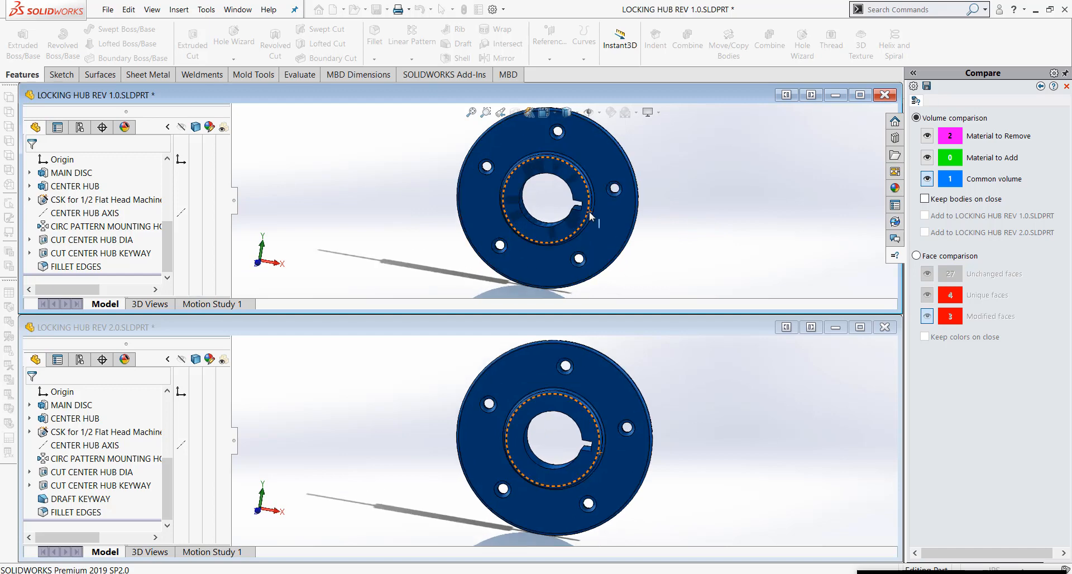
left_click(926, 178)
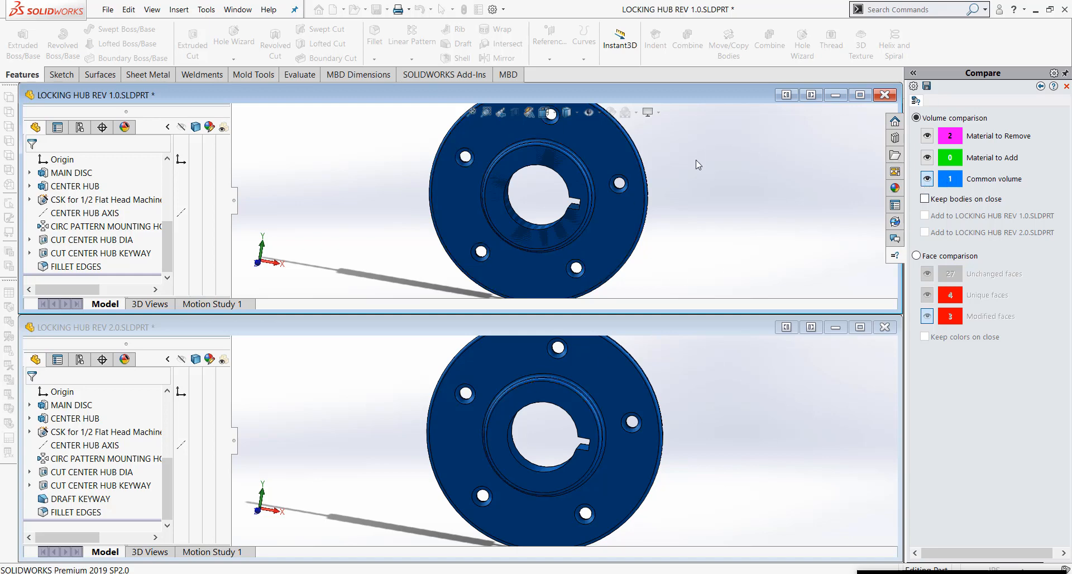
mouse_move(773, 180)
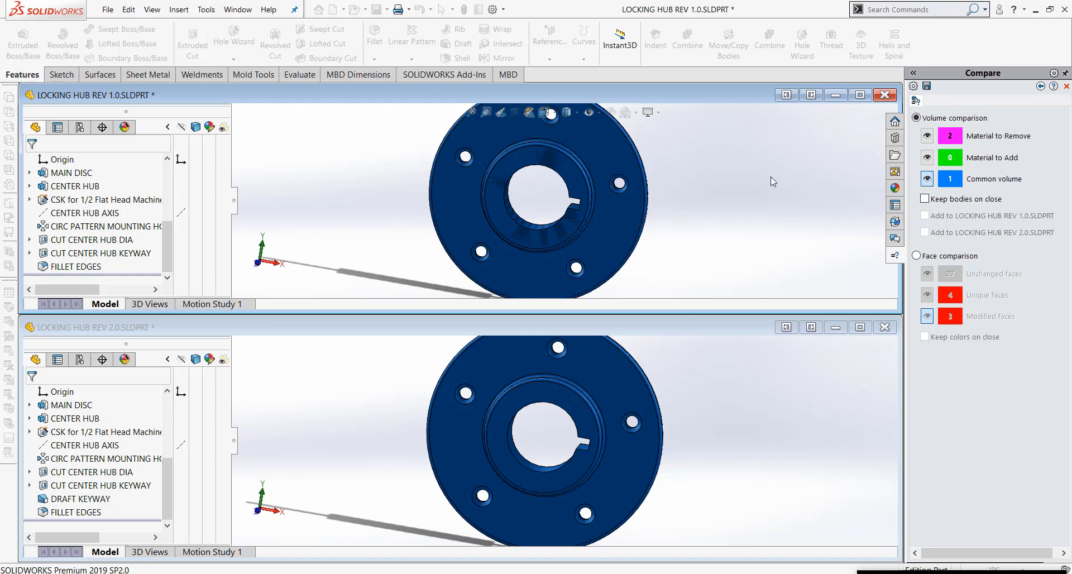
Hide Common volume, show Material to Remove, and orbit to the DRAFT KEYWAY differences
left_click(926, 179)
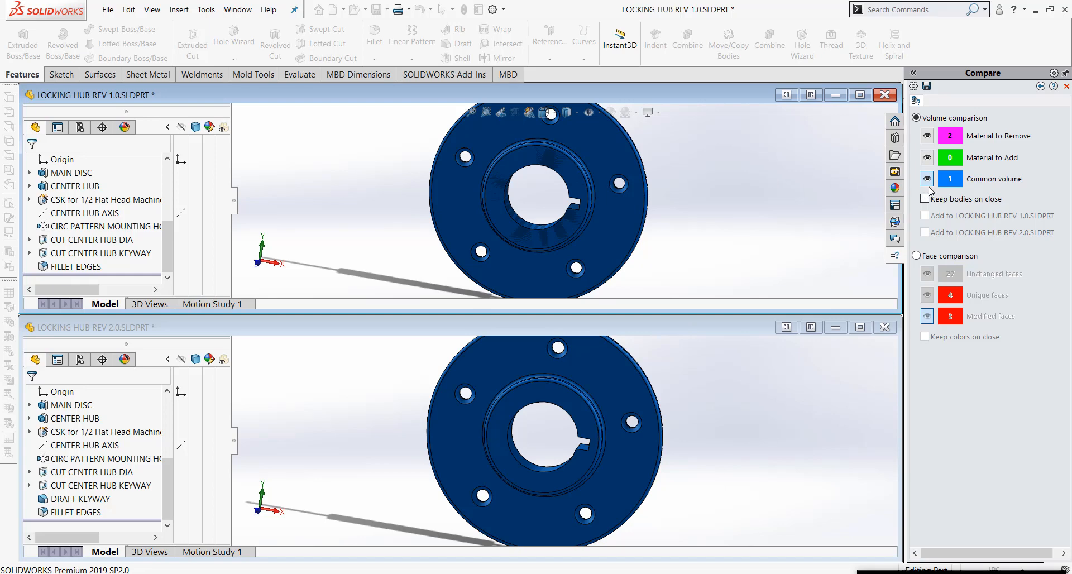
left_click(927, 179)
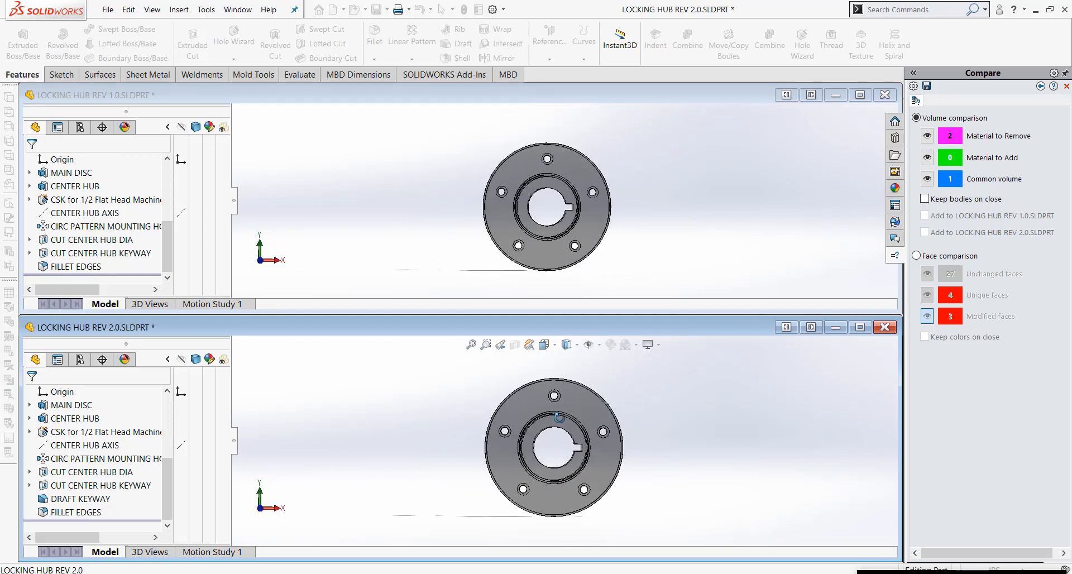
scroll("up", 3)
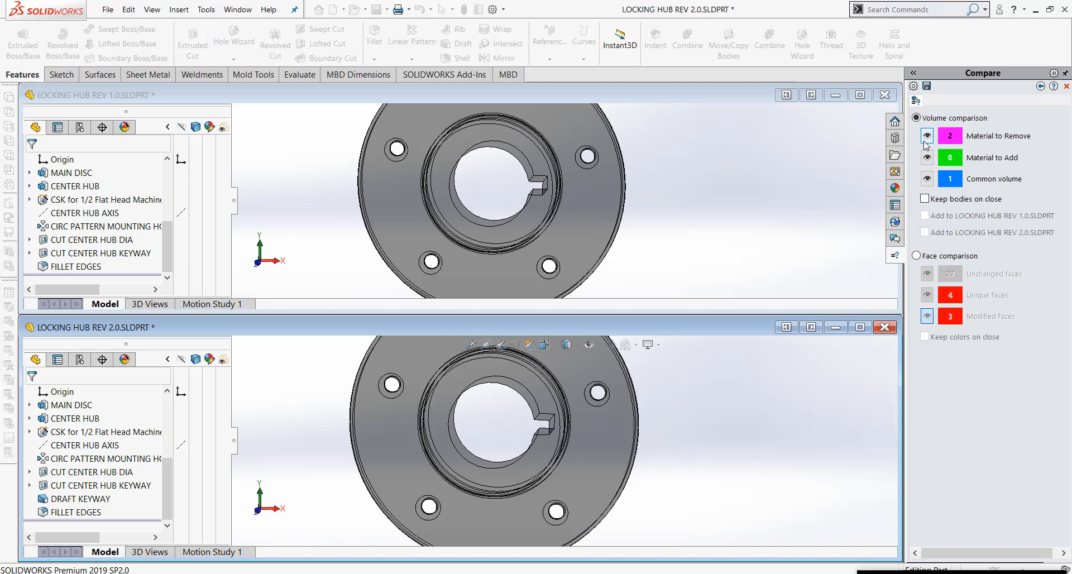
left_click(926, 158)
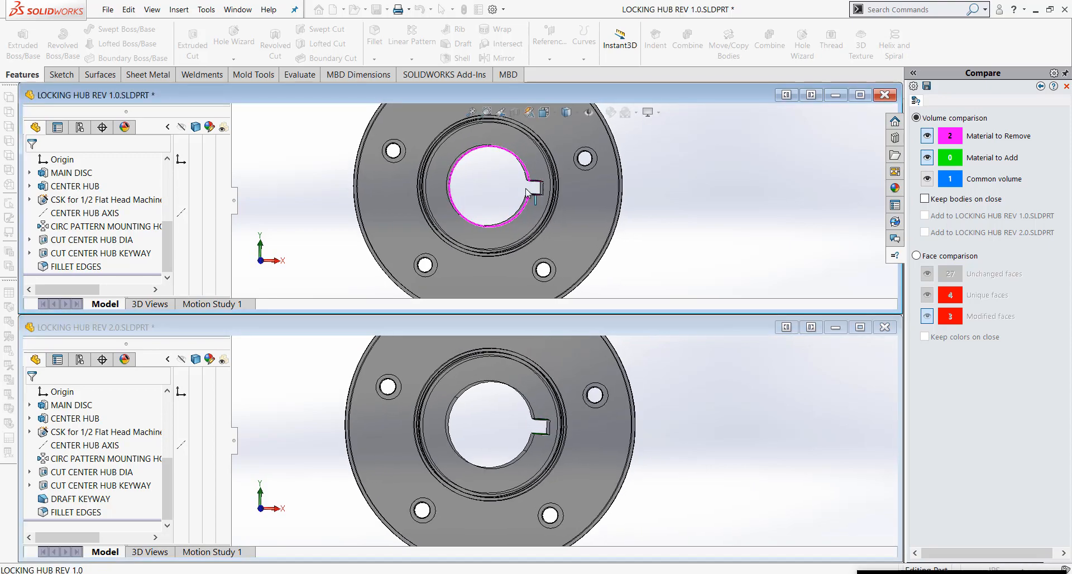
left_click_drag(478, 205, 499, 232)
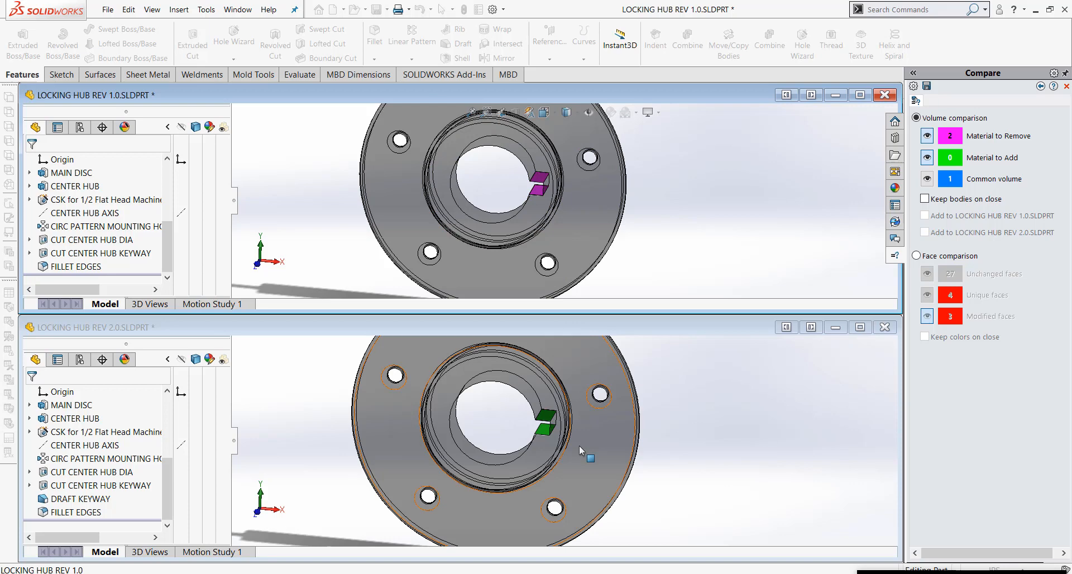
mouse_move(567, 467)
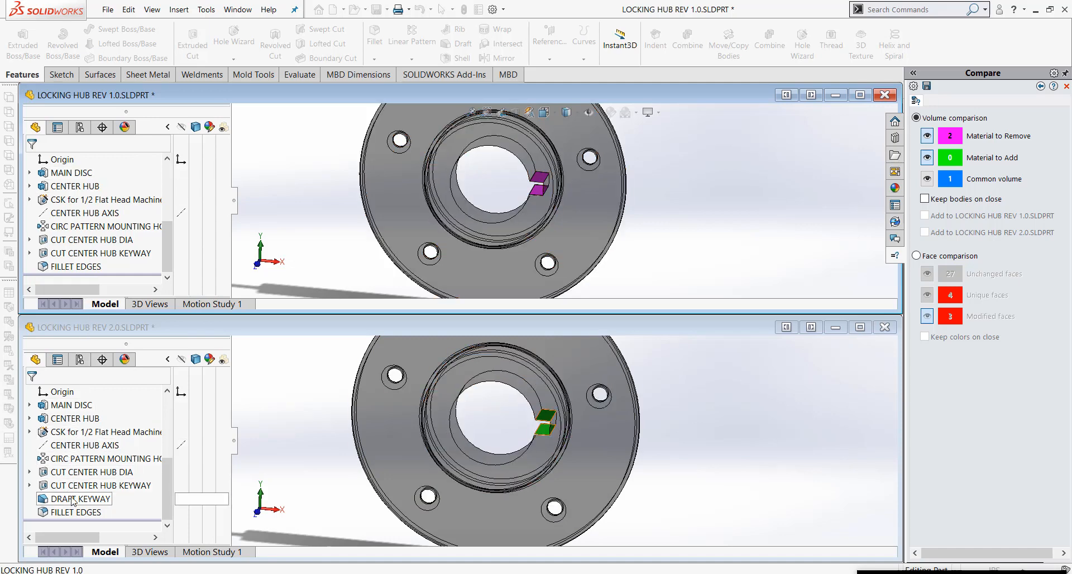
left_click(82, 498)
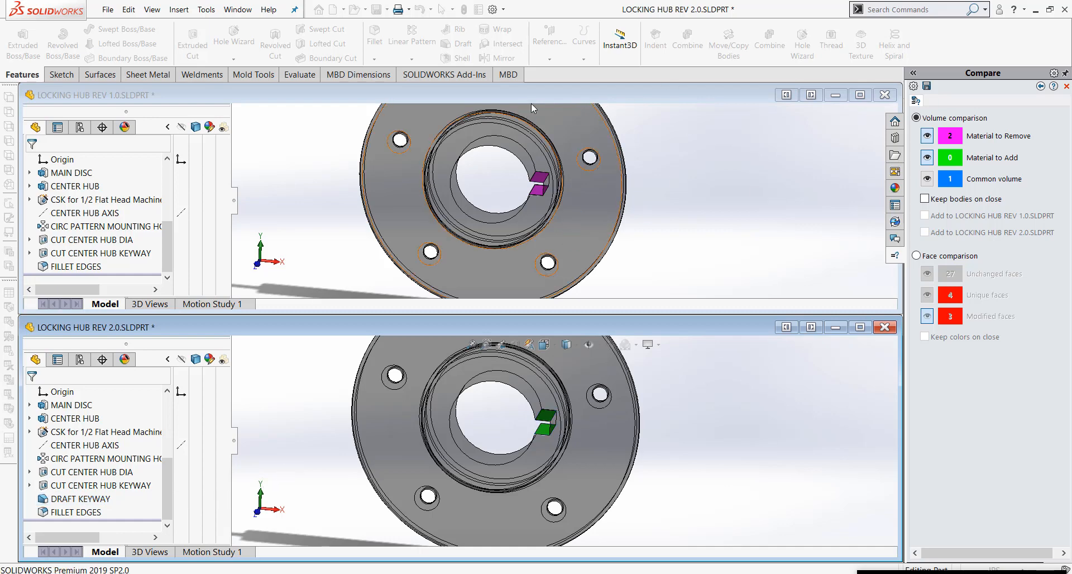
mouse_move(533, 106)
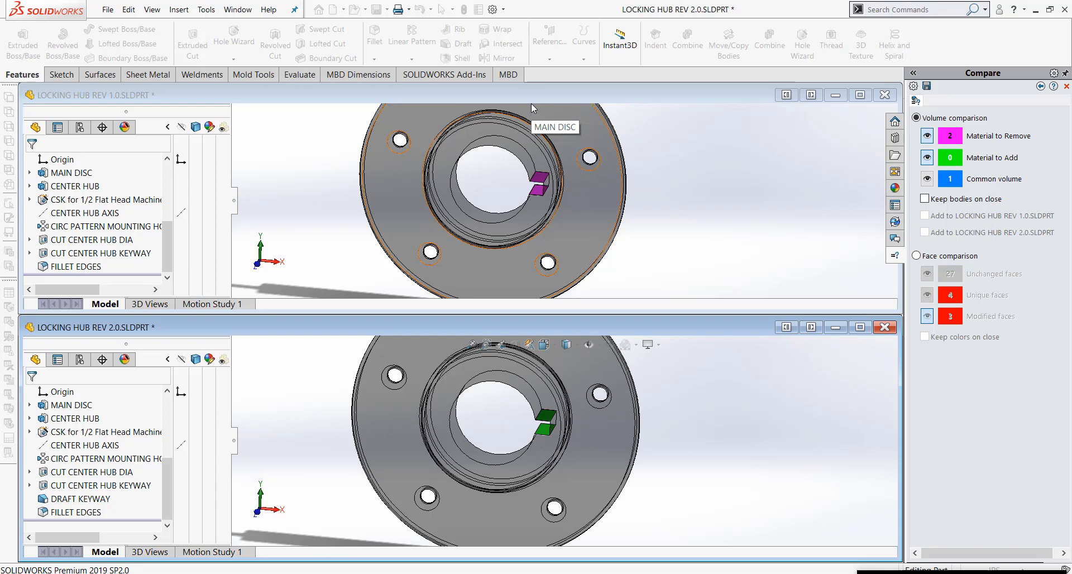
mouse_move(897, 306)
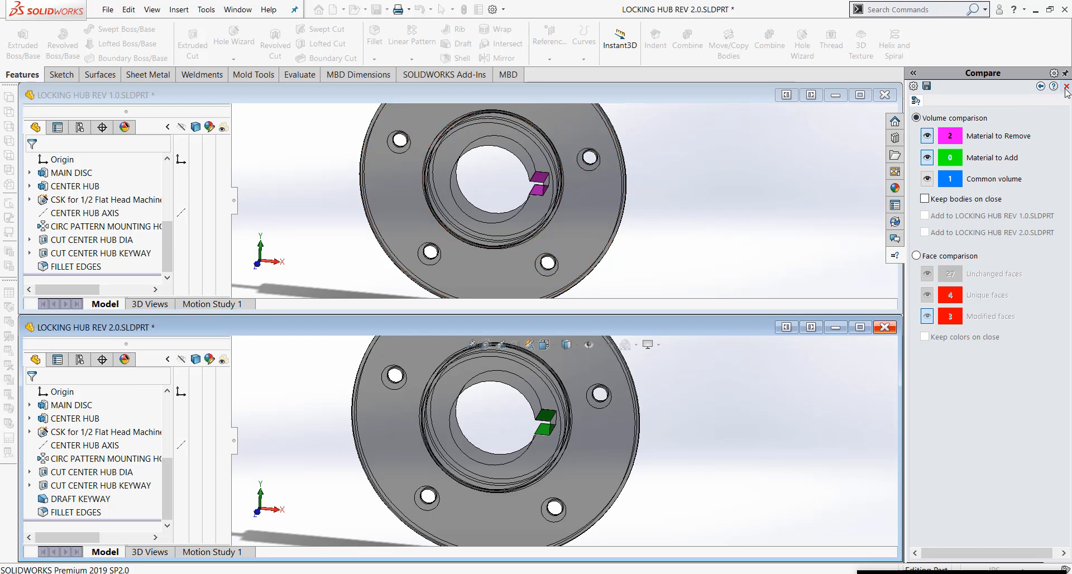
Close the Compare pane and both hub part windows, then reopen Tools > Compare
left_click(1065, 87)
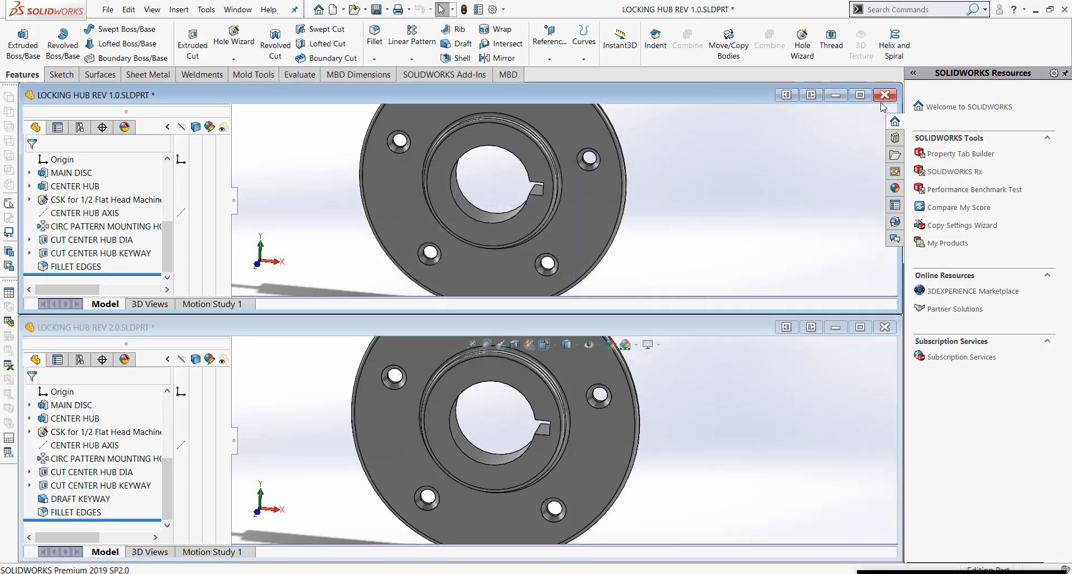
left_click(884, 95)
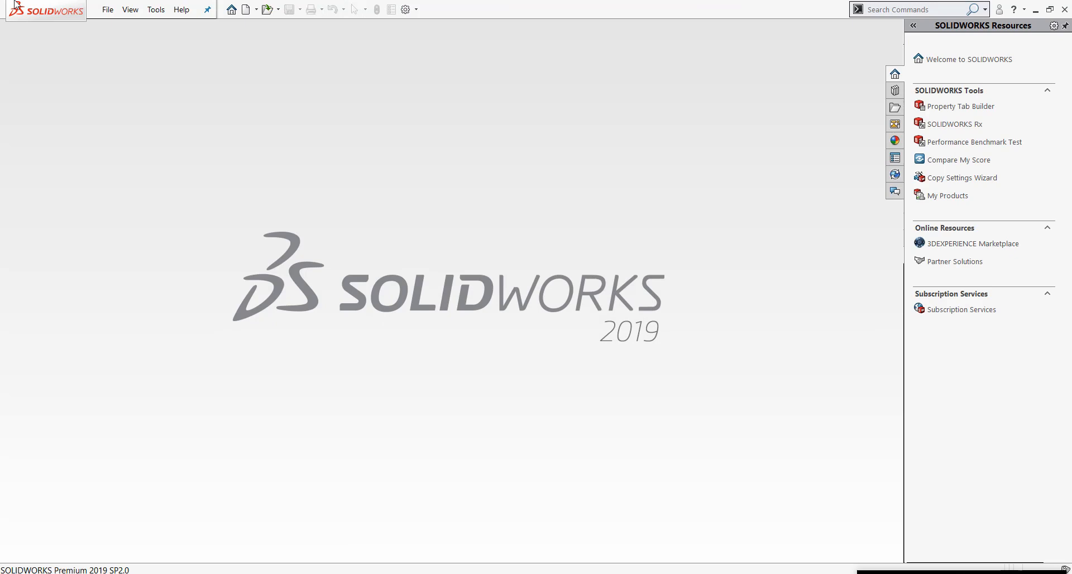
left_click(155, 8)
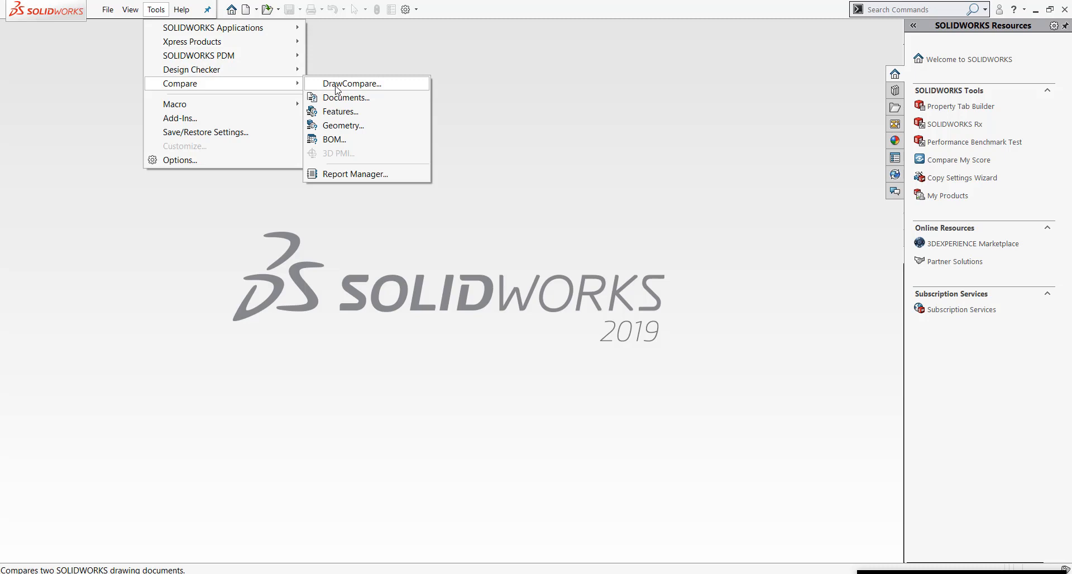
Launch DrawCompare from the Tools > Compare menu
left_click(351, 83)
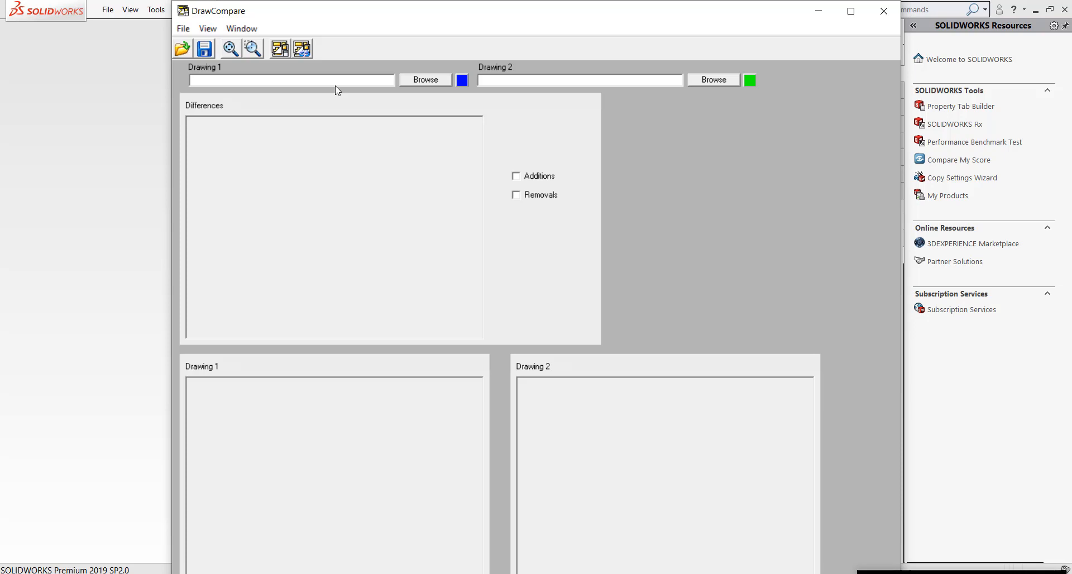
mouse_move(273, 74)
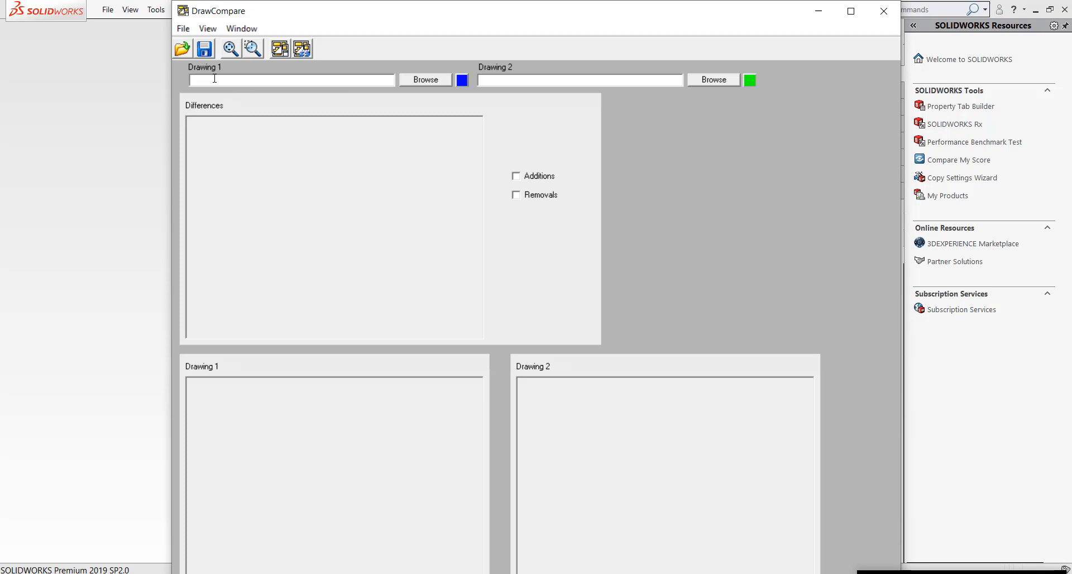
mouse_move(280, 73)
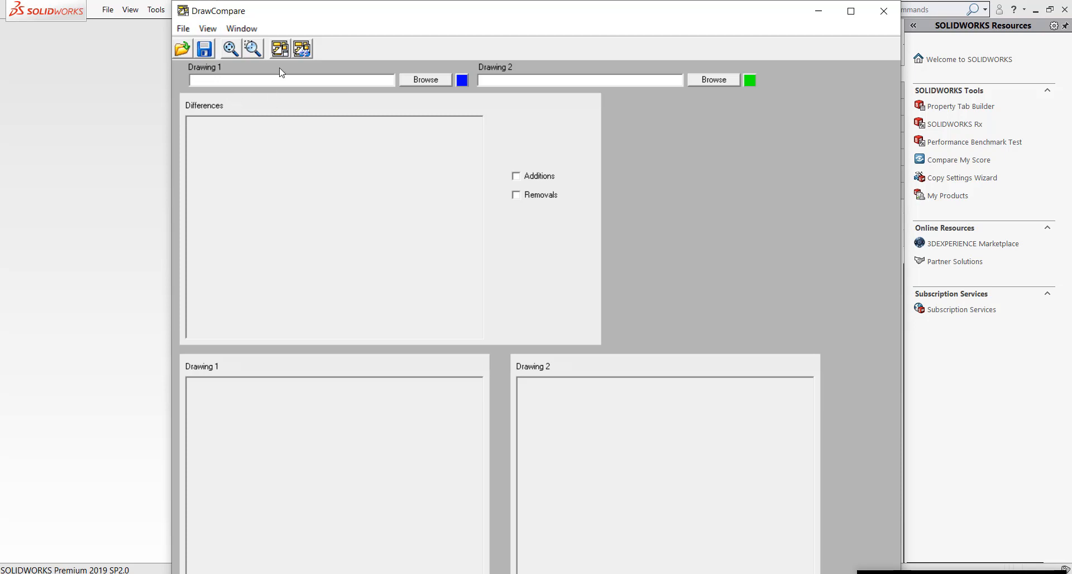
mouse_move(794, 100)
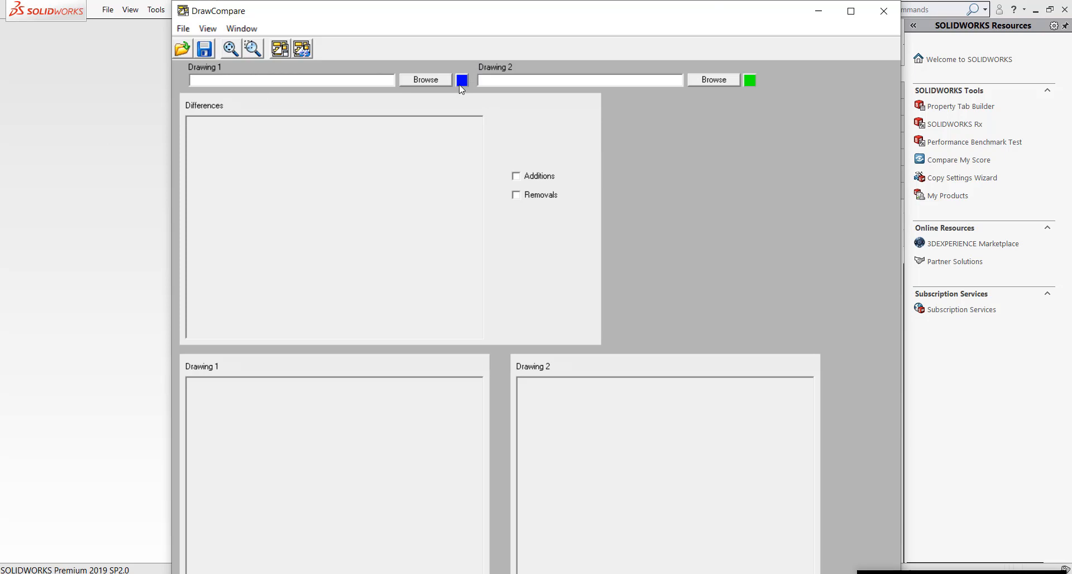
mouse_move(461, 80)
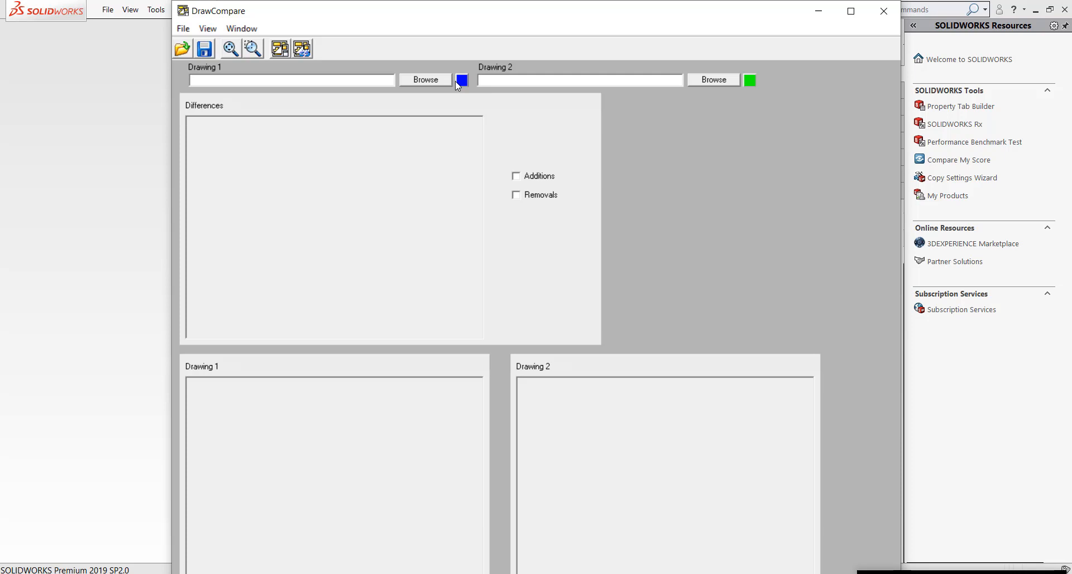
mouse_move(442, 110)
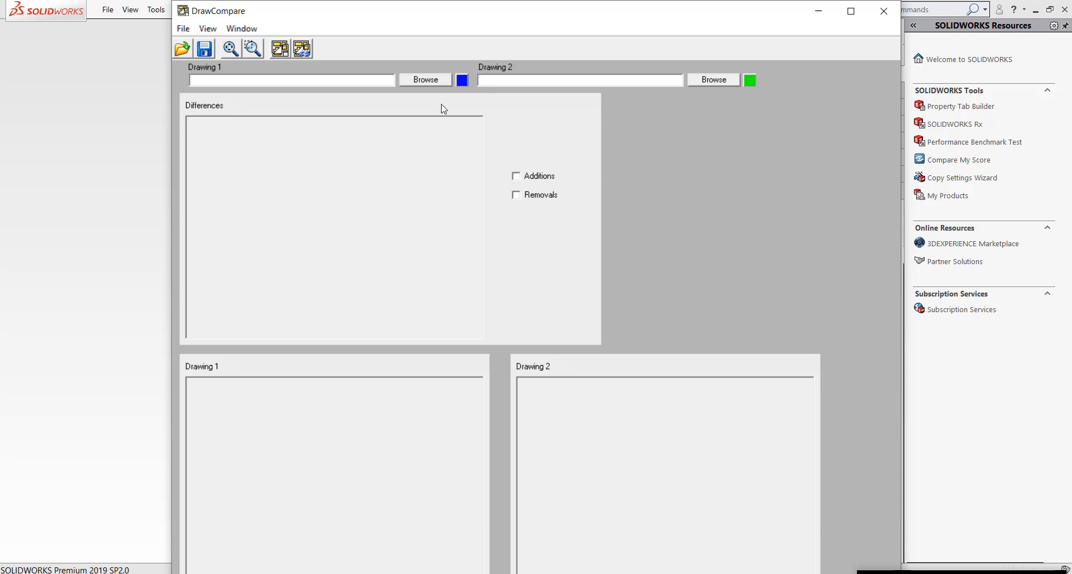
mouse_move(444, 101)
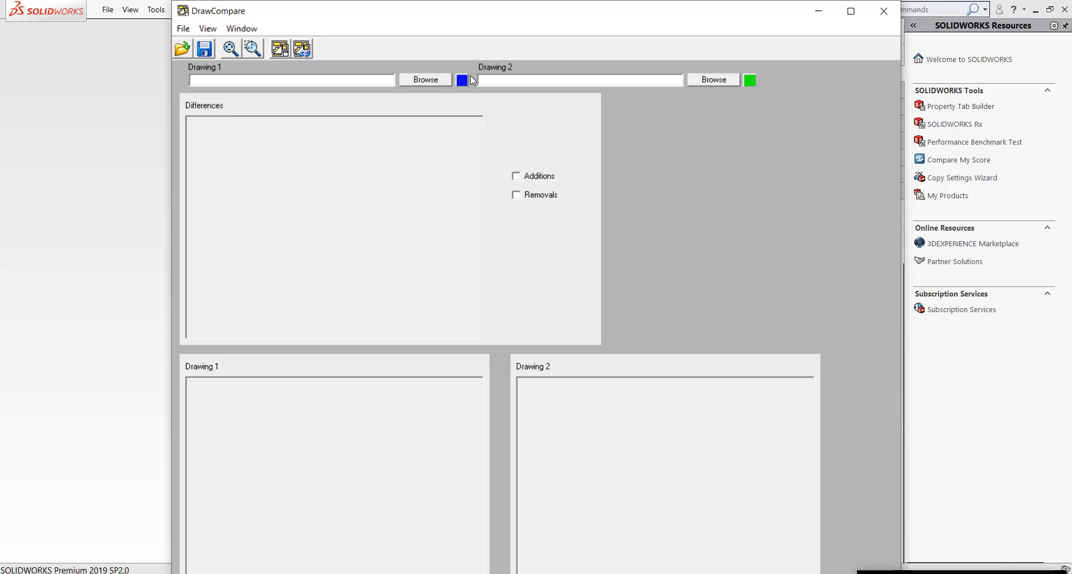
mouse_move(742, 86)
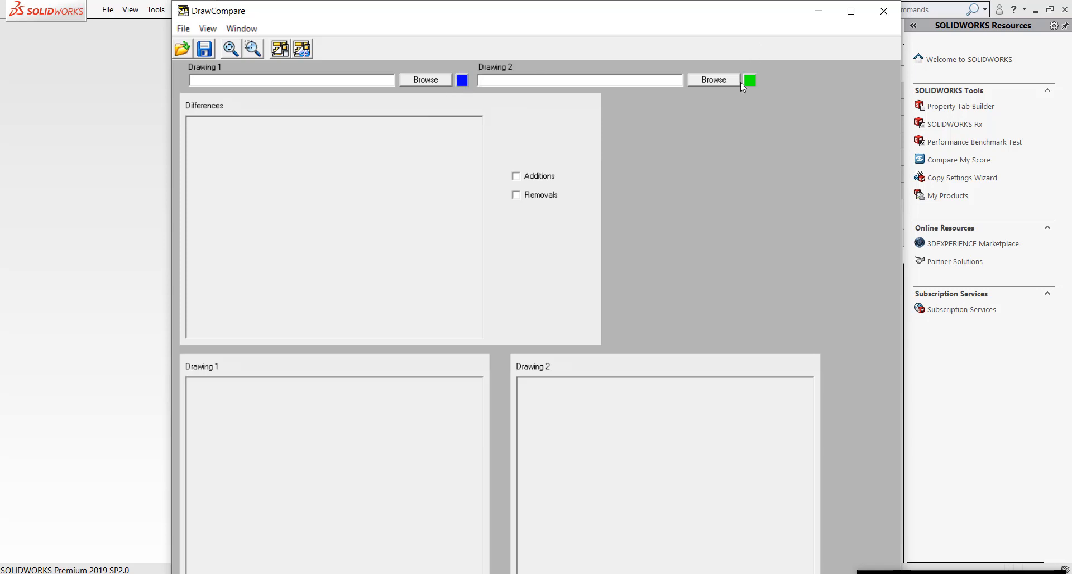
Set Drawing 2's highlight swatch to red, leaving Drawing 1 blue
left_click(750, 79)
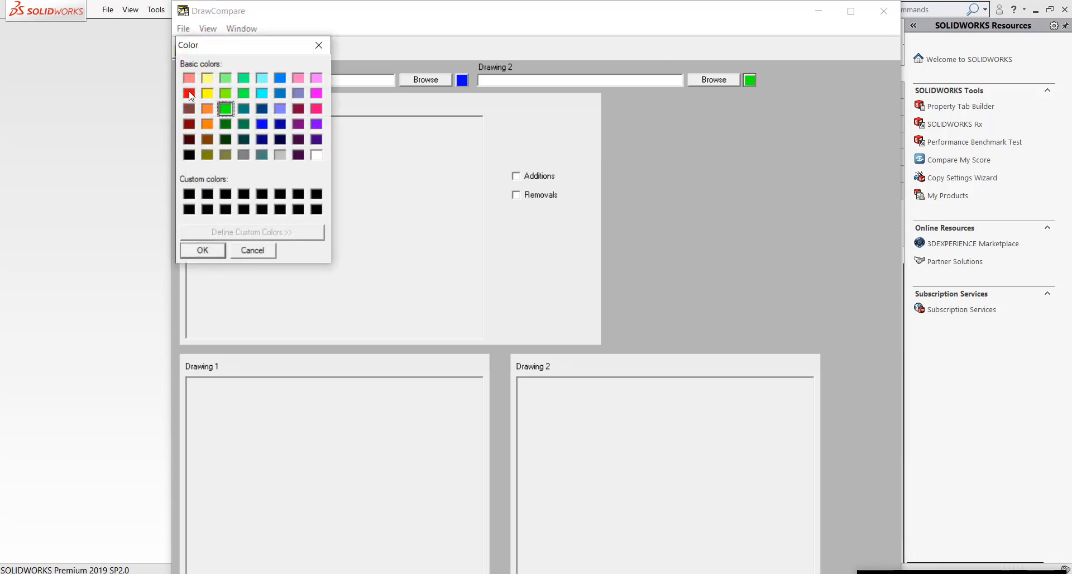
left_click(189, 94)
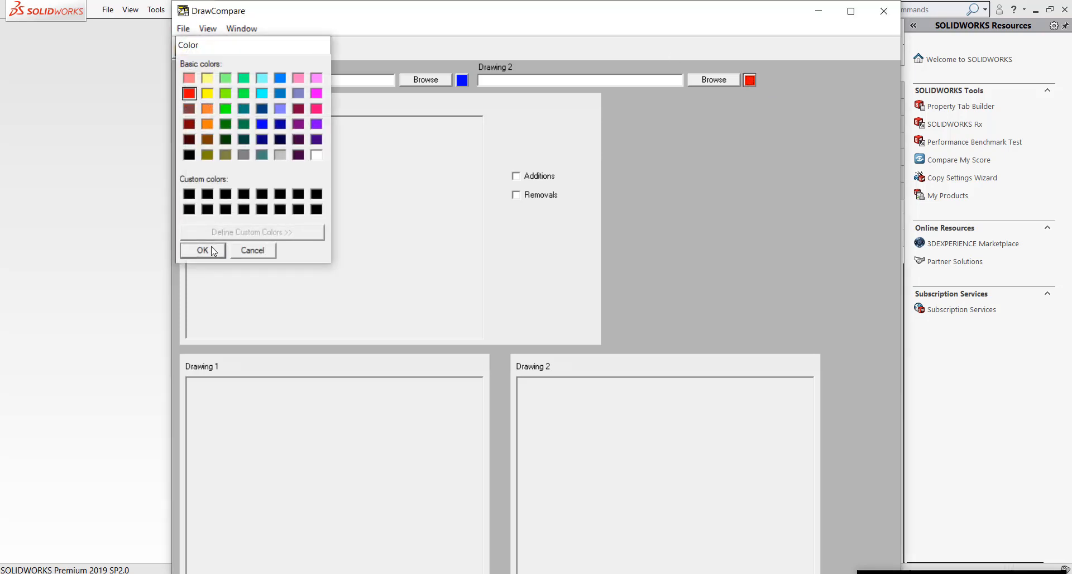
left_click(201, 250)
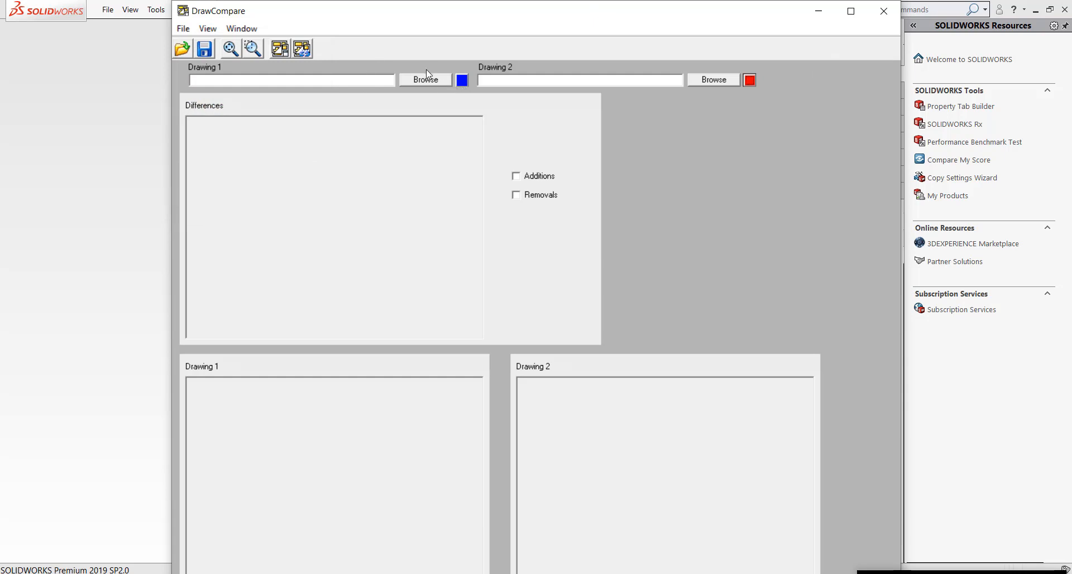
Load LOCKING HUB REV 1.0.SLDDRW as Drawing 1 and browse for Drawing 2
left_click(424, 80)
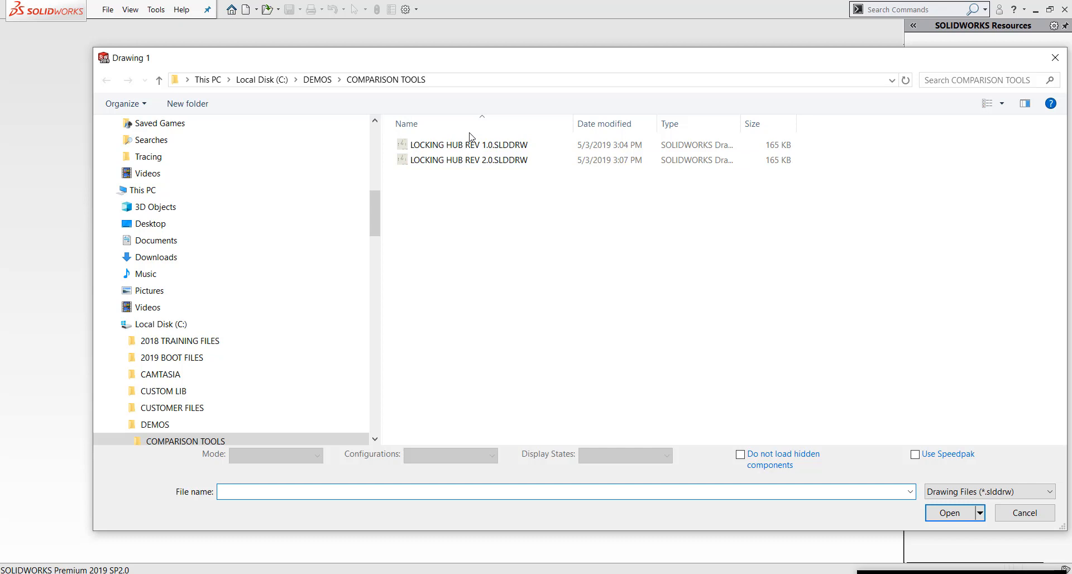
left_click(468, 144)
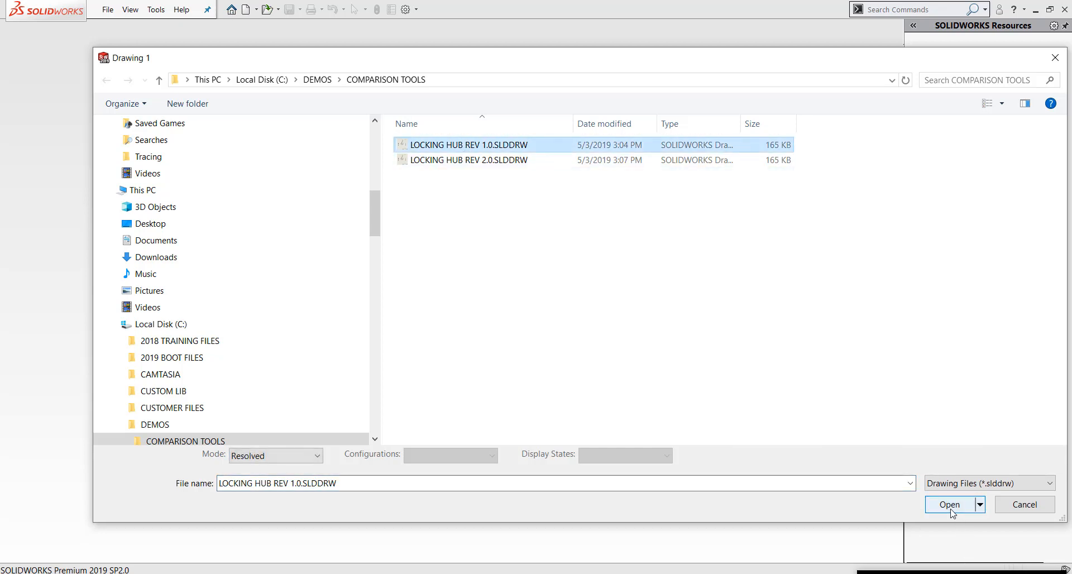
left_click(949, 504)
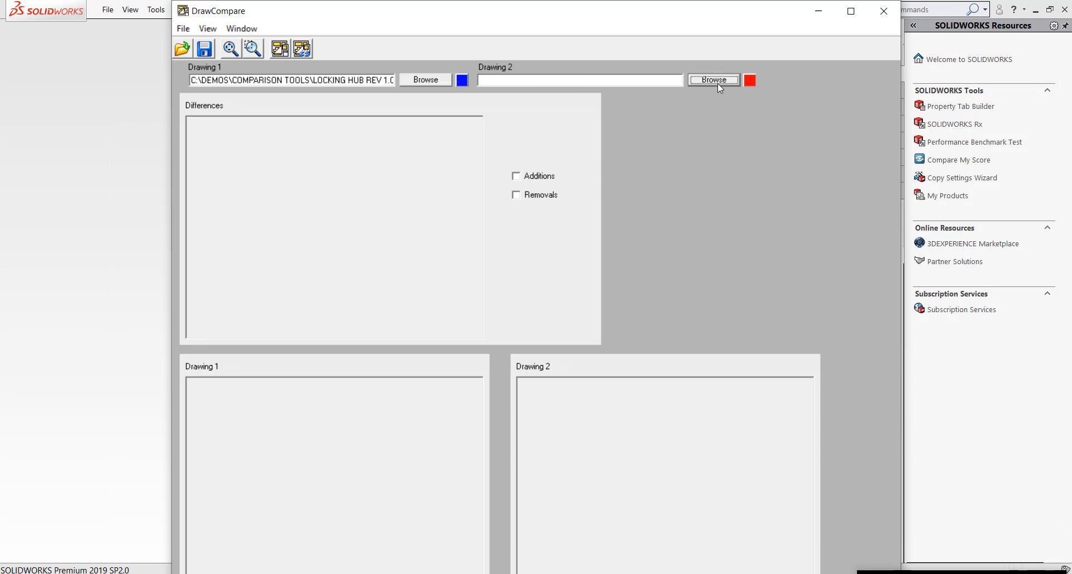
left_click(713, 79)
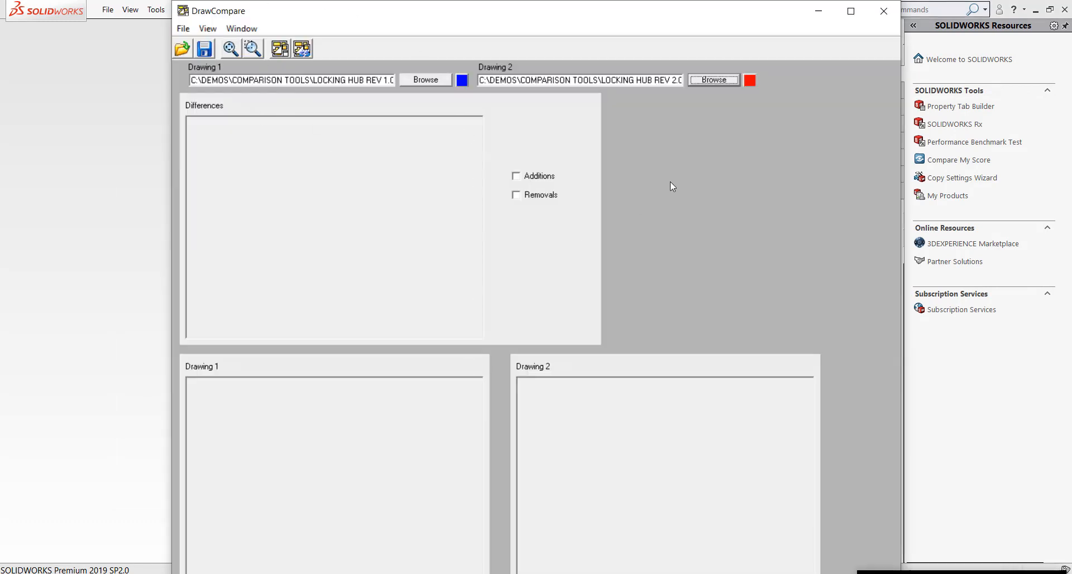
mouse_move(254, 98)
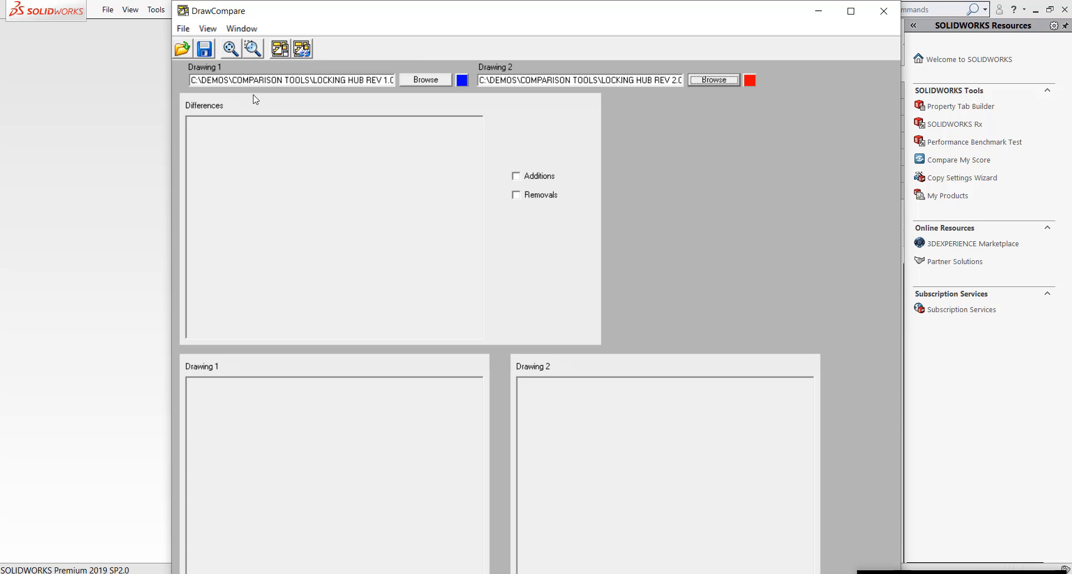
mouse_move(231, 48)
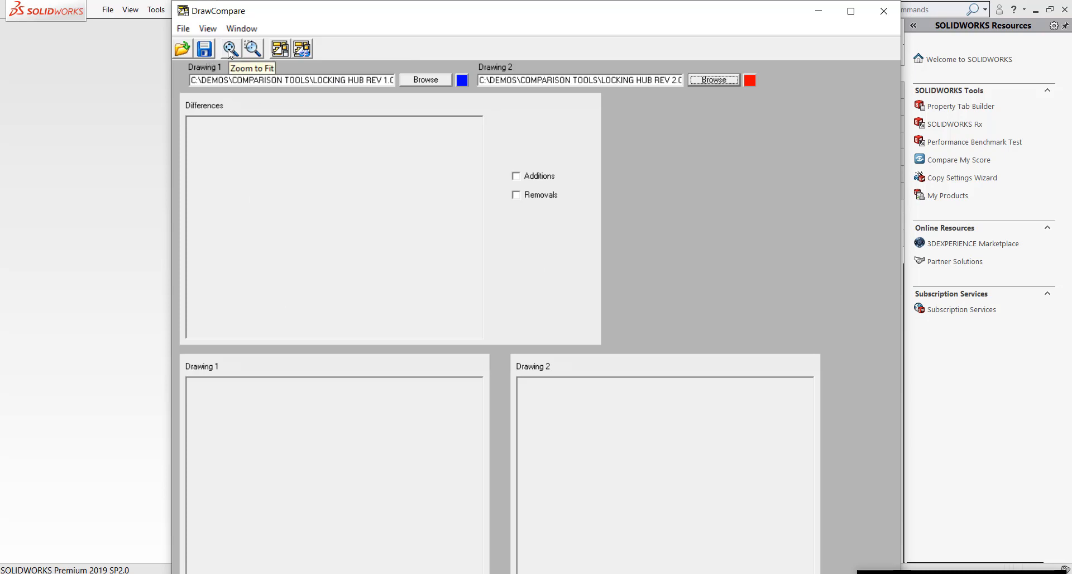
mouse_move(253, 48)
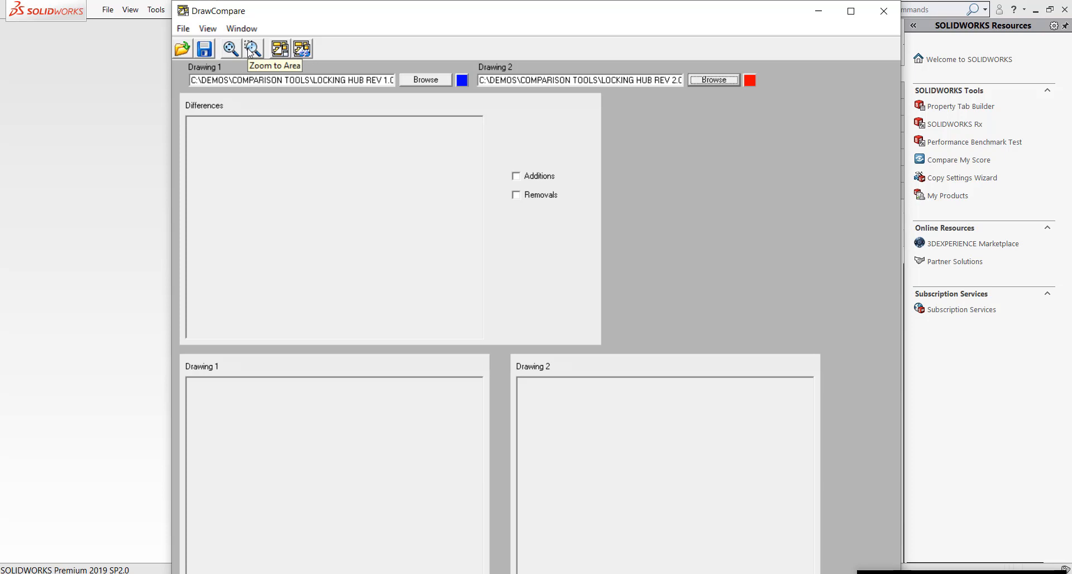
mouse_move(273, 56)
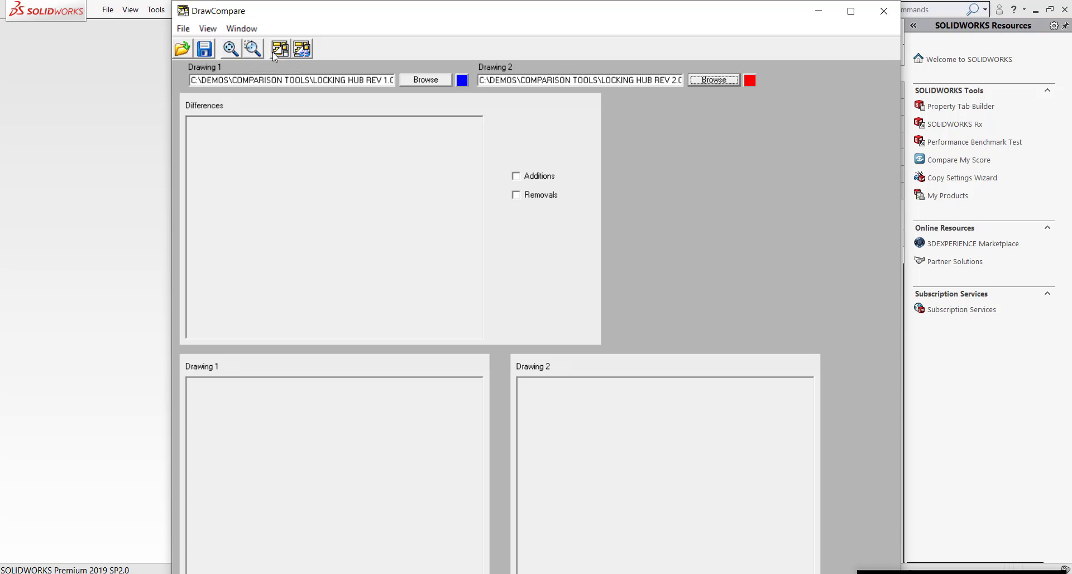
mouse_move(279, 49)
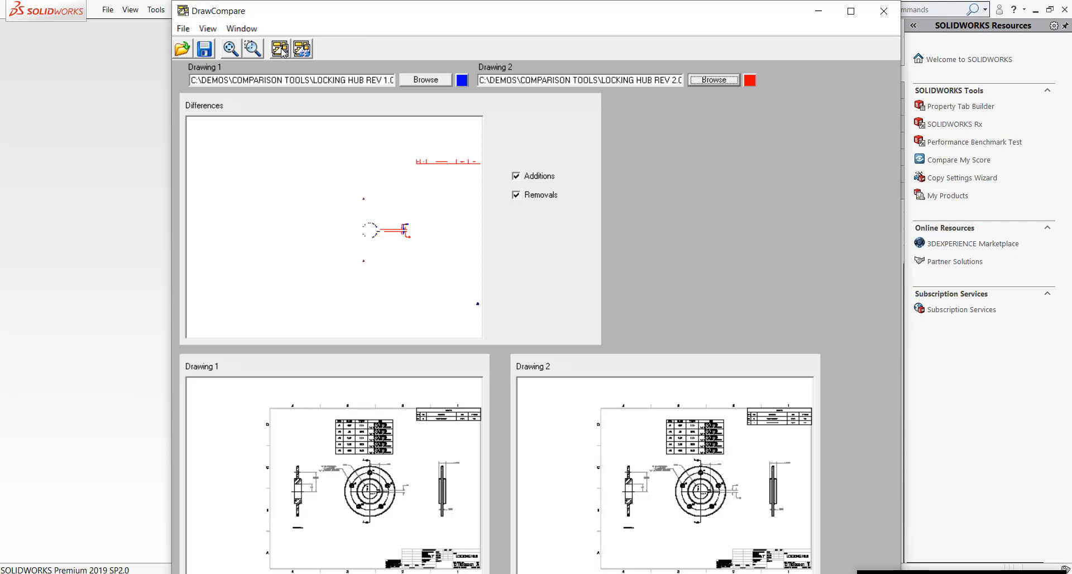
mouse_move(335, 53)
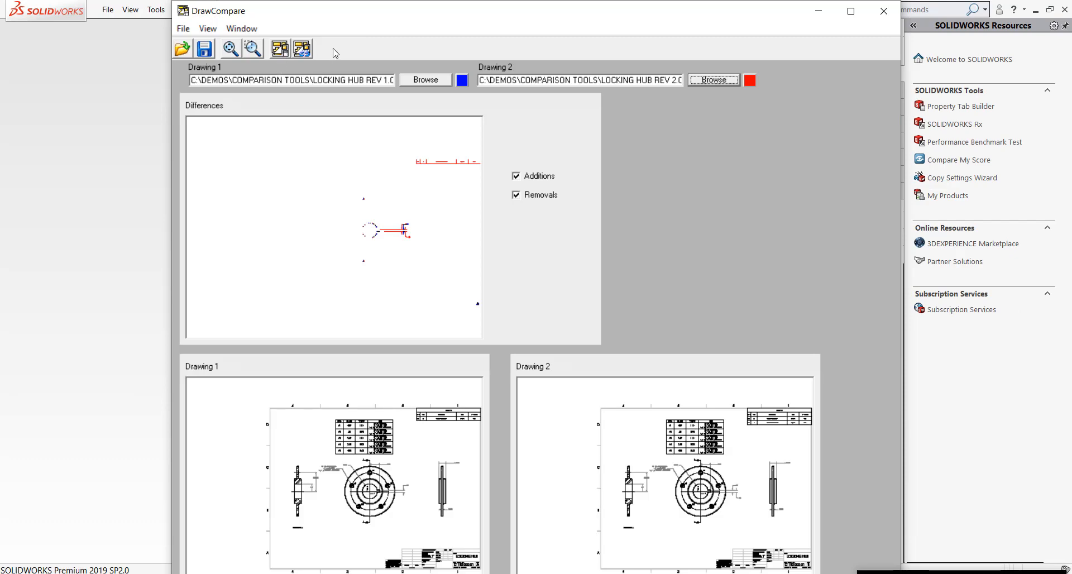
mouse_move(473, 178)
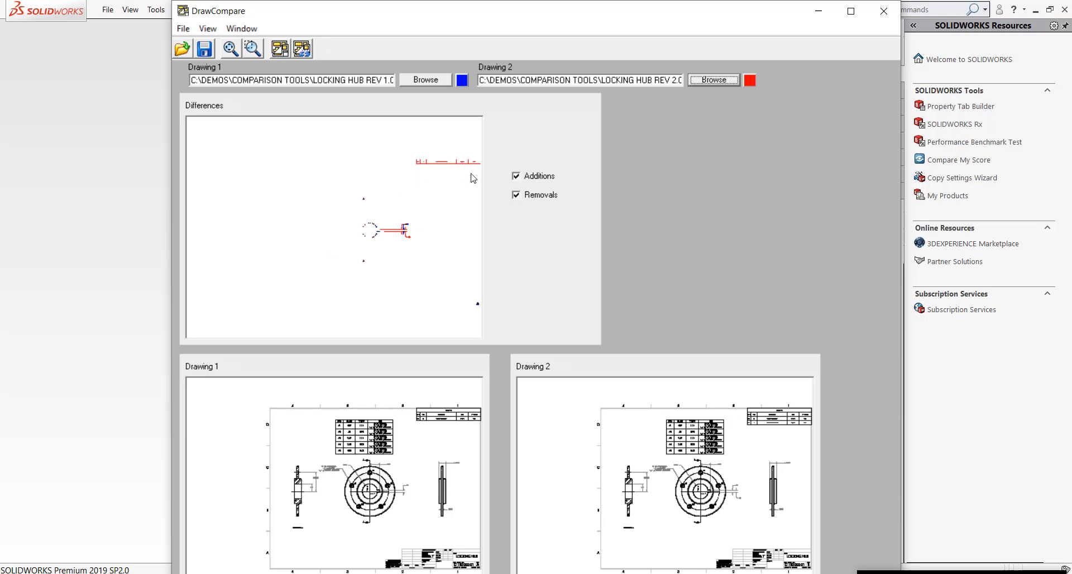
mouse_move(439, 397)
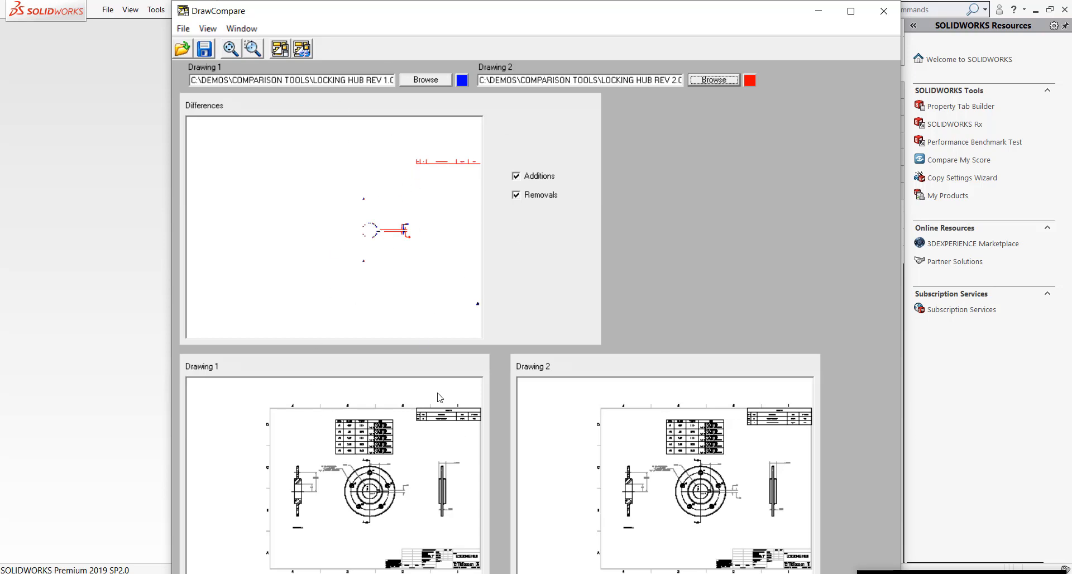
mouse_move(368, 476)
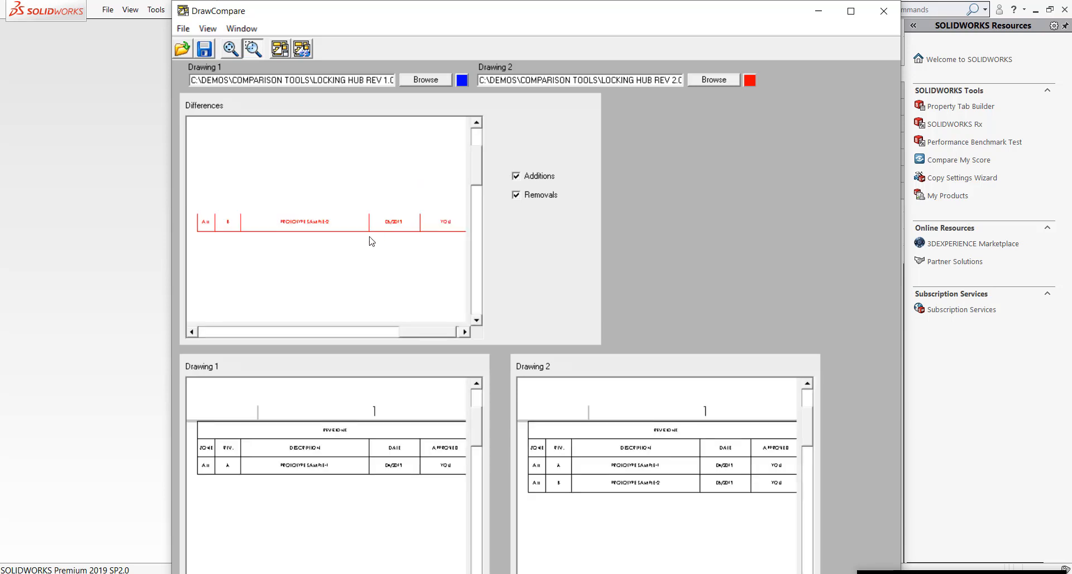
mouse_move(138, 236)
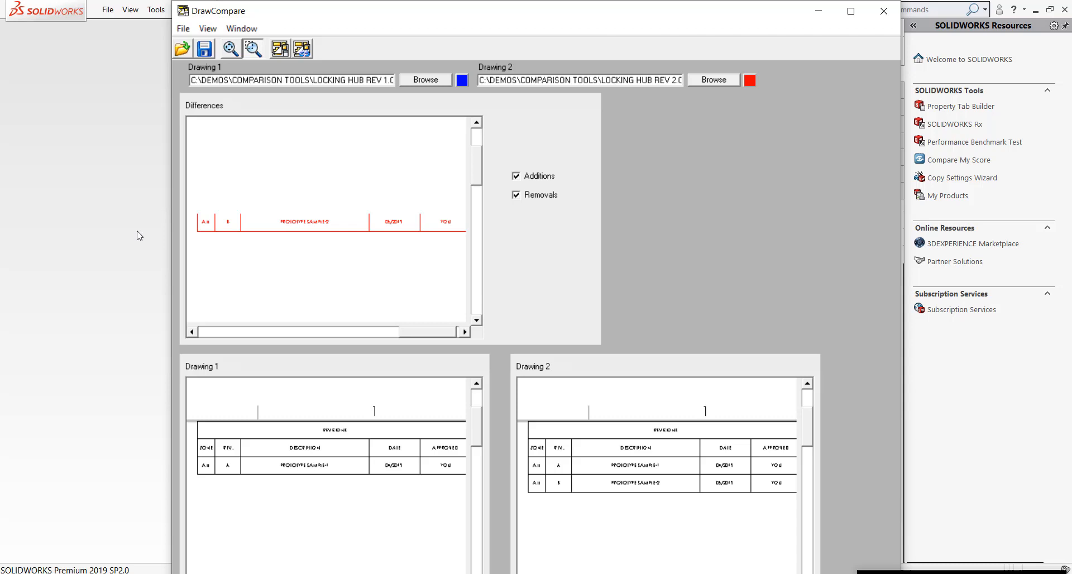
mouse_move(203, 427)
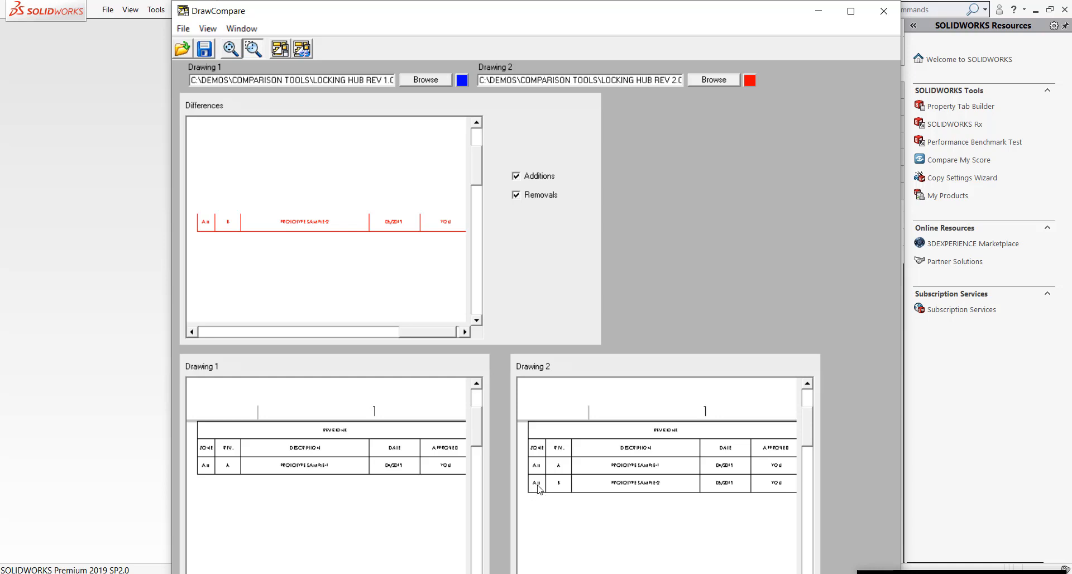
mouse_move(562, 498)
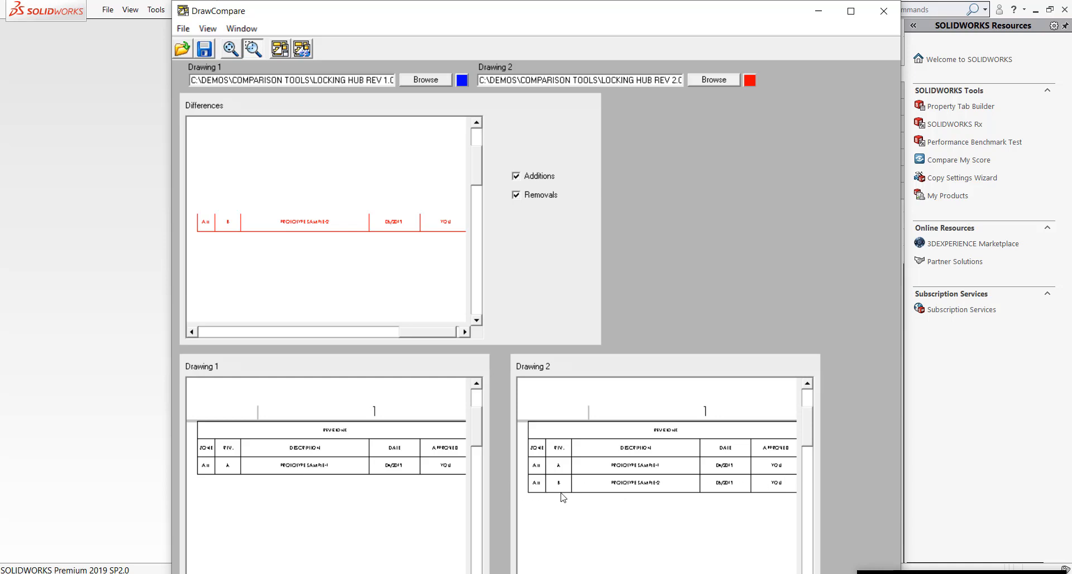
mouse_move(594, 479)
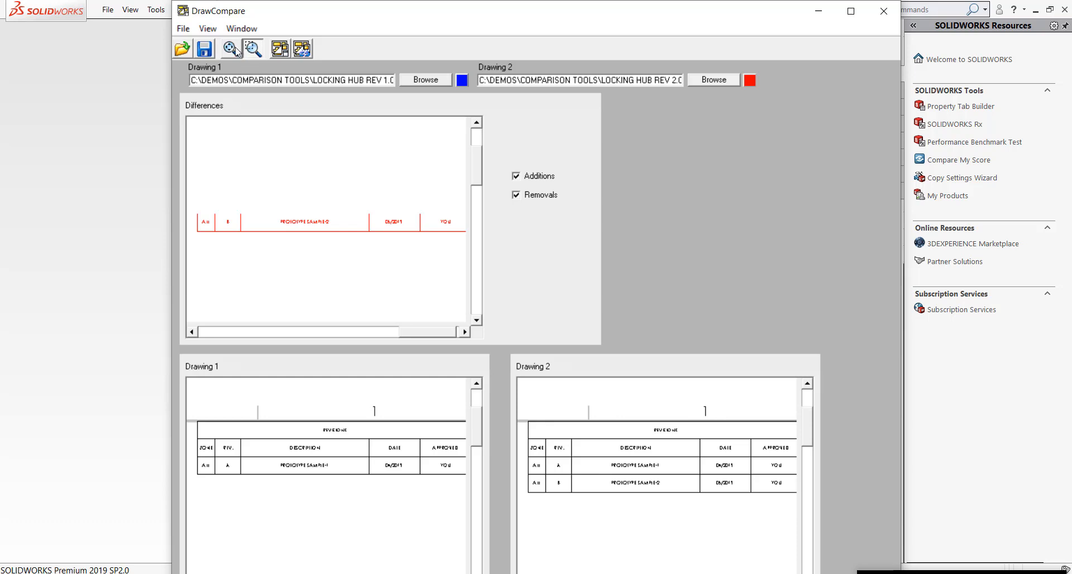
mouse_move(231, 48)
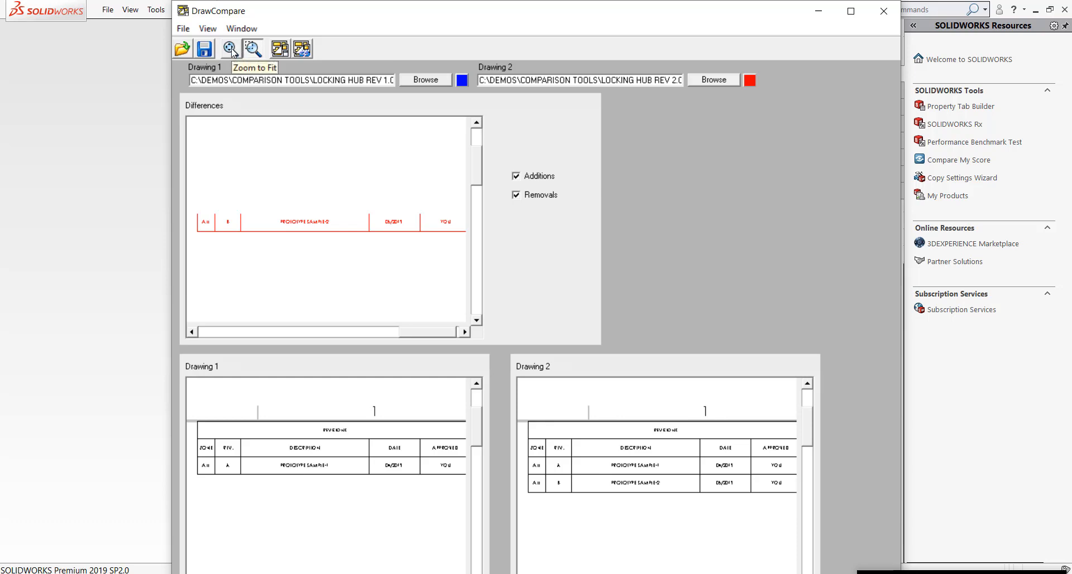
Zoom to fit the full differences overlay and both Locking Hub drawings
left_click(230, 48)
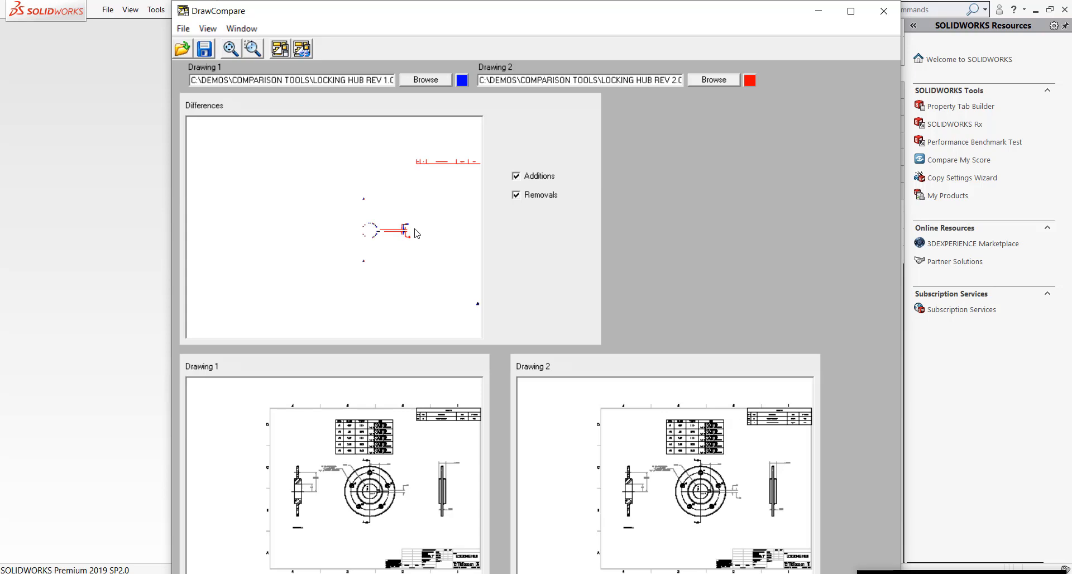
mouse_move(380, 159)
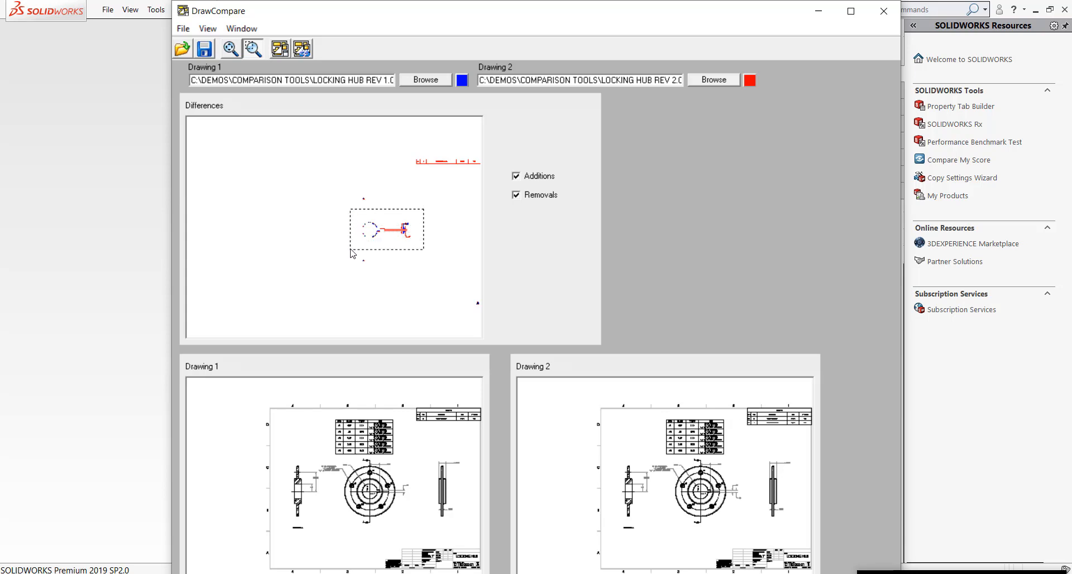
Zoom the DrawCompare view in on the keyway's added .50 and 2° dimensions
left_click(230, 48)
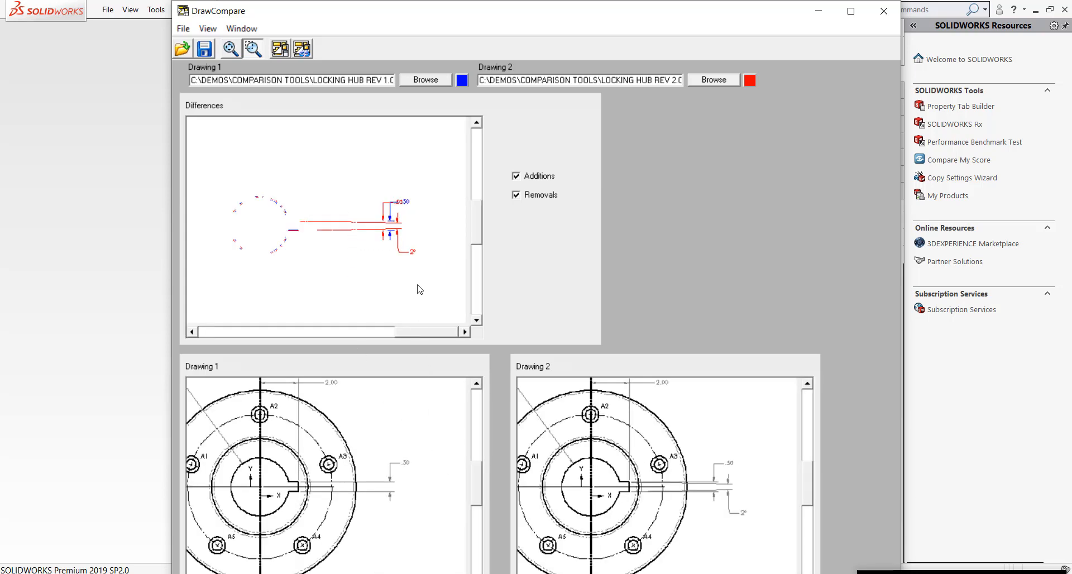
mouse_move(386, 223)
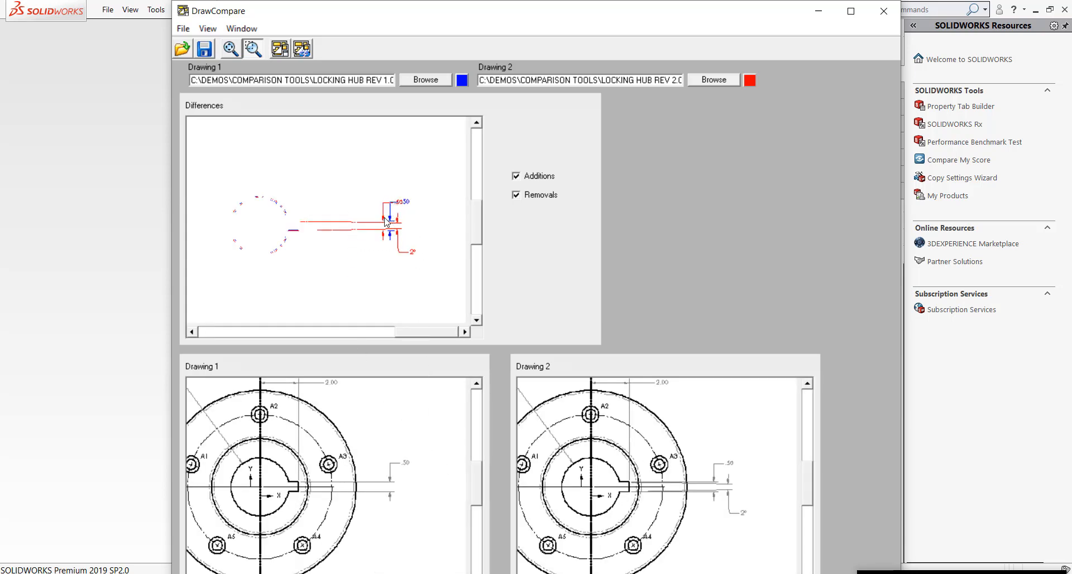
mouse_move(405, 210)
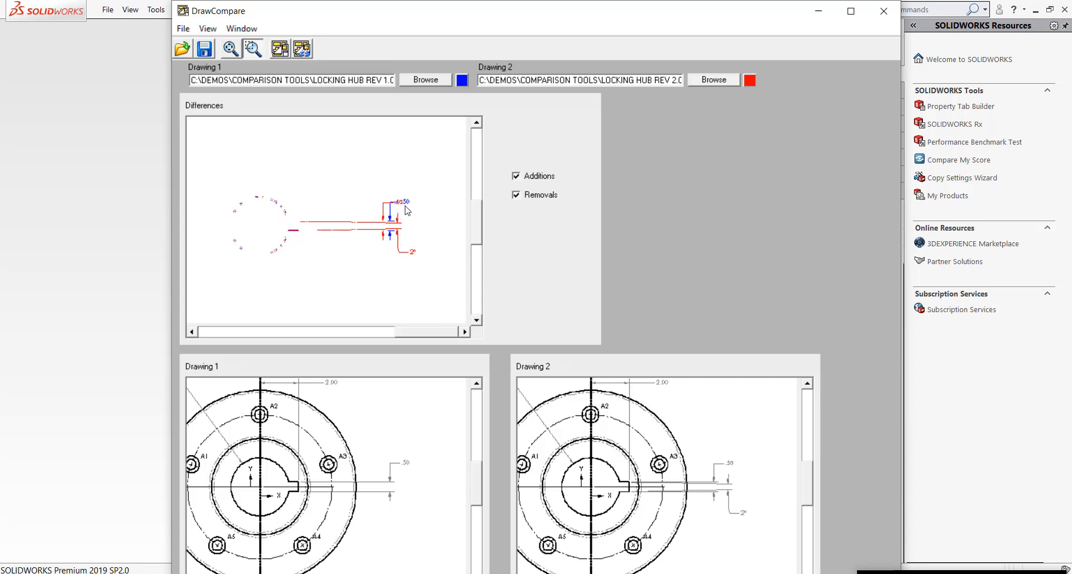
mouse_move(411, 258)
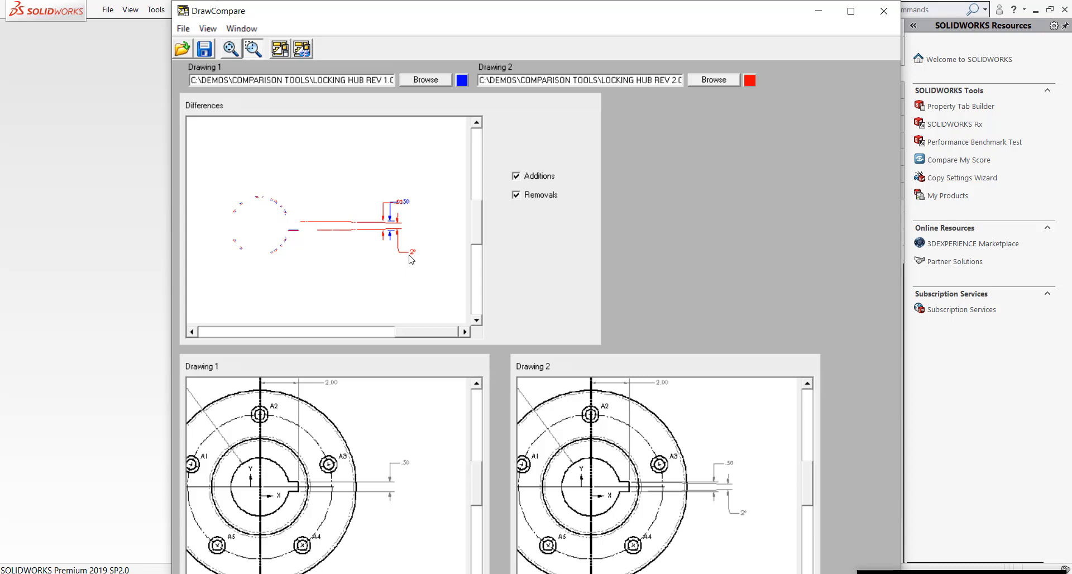
mouse_move(287, 223)
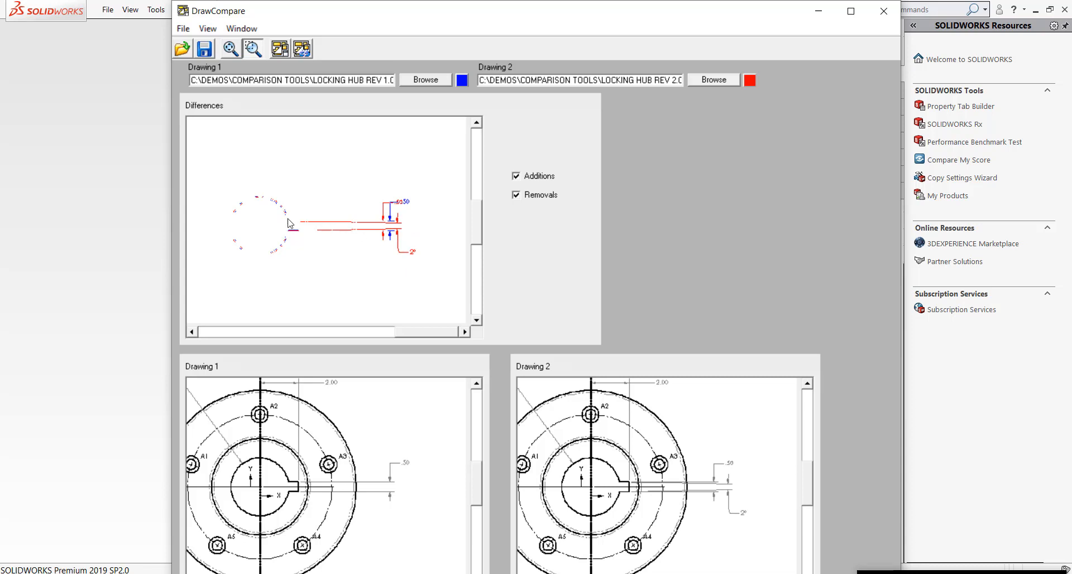
mouse_move(744, 92)
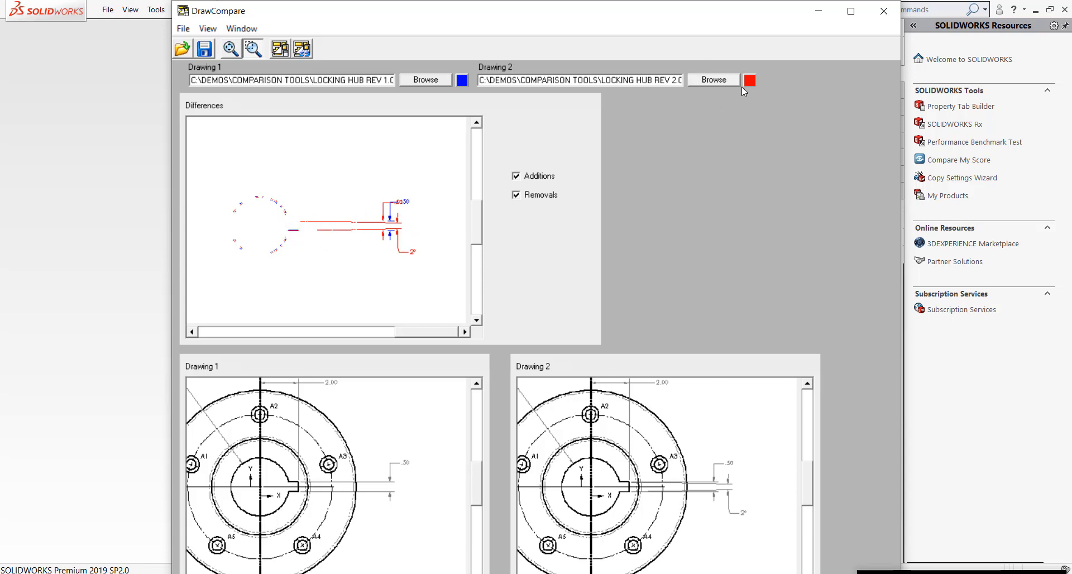
mouse_move(704, 110)
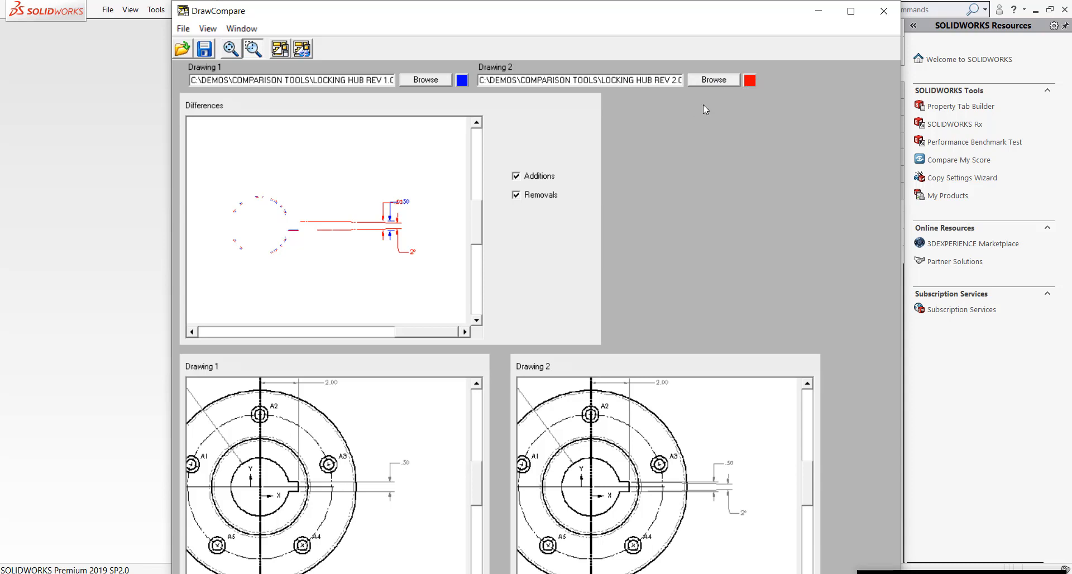
mouse_move(411, 209)
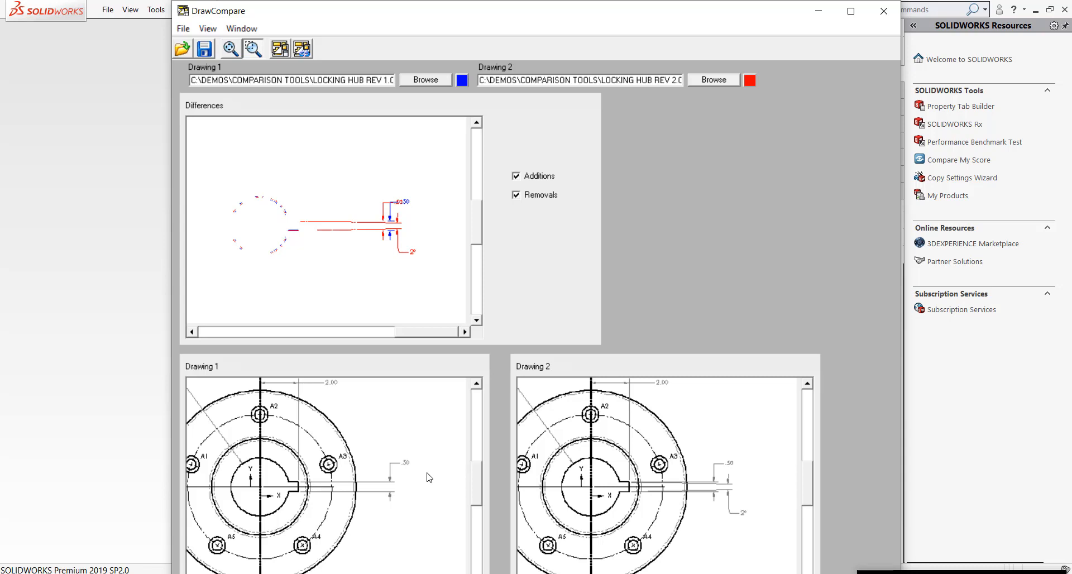
mouse_move(408, 487)
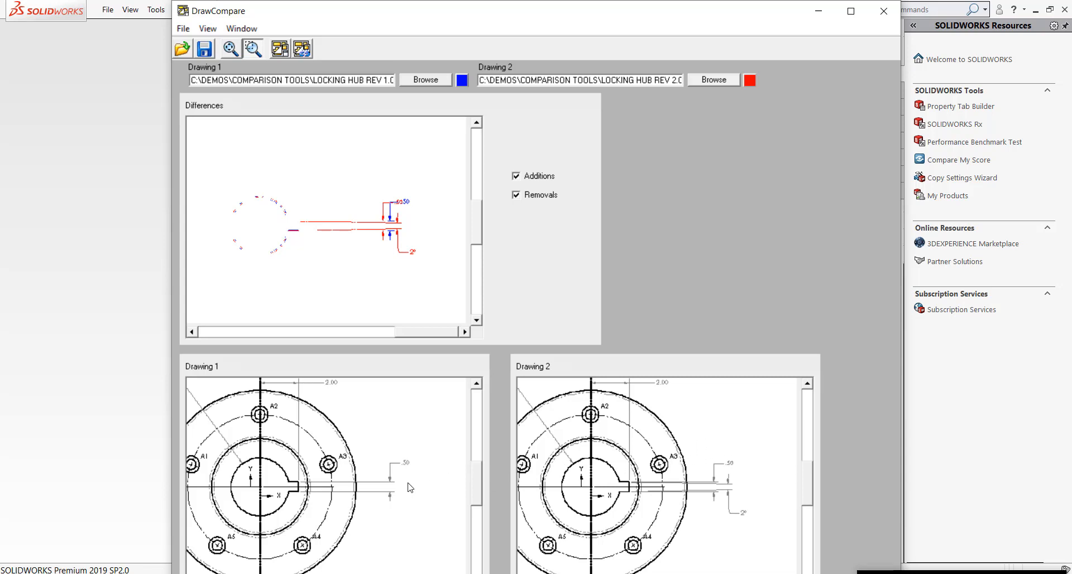
mouse_move(749, 502)
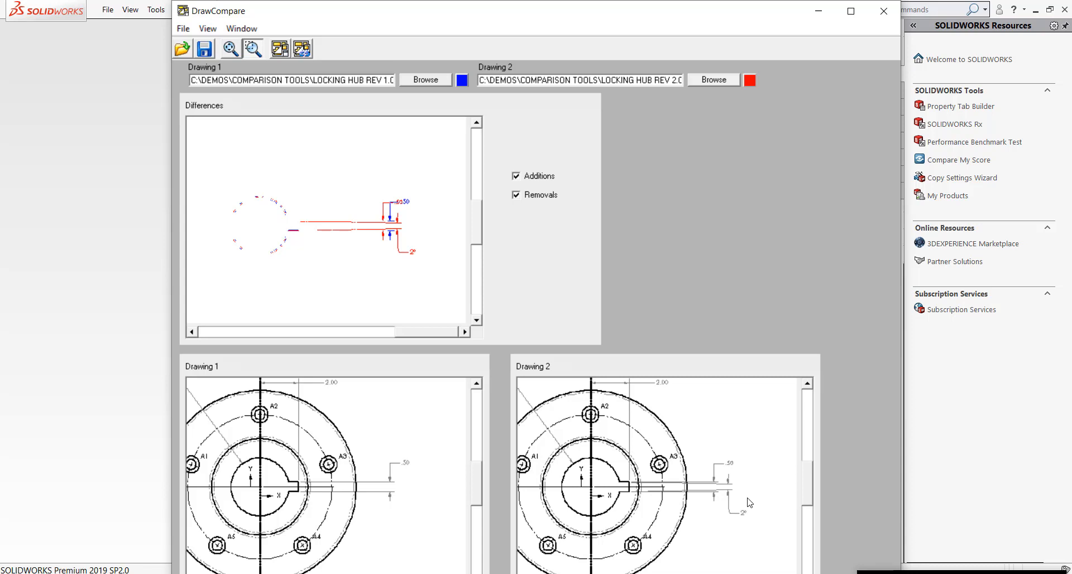
mouse_move(746, 455)
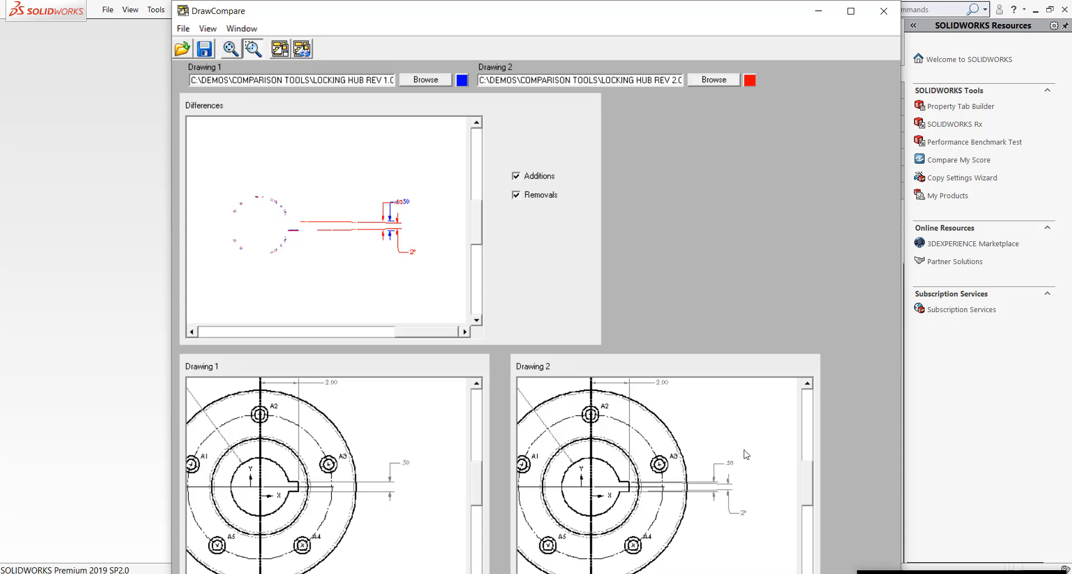
mouse_move(716, 488)
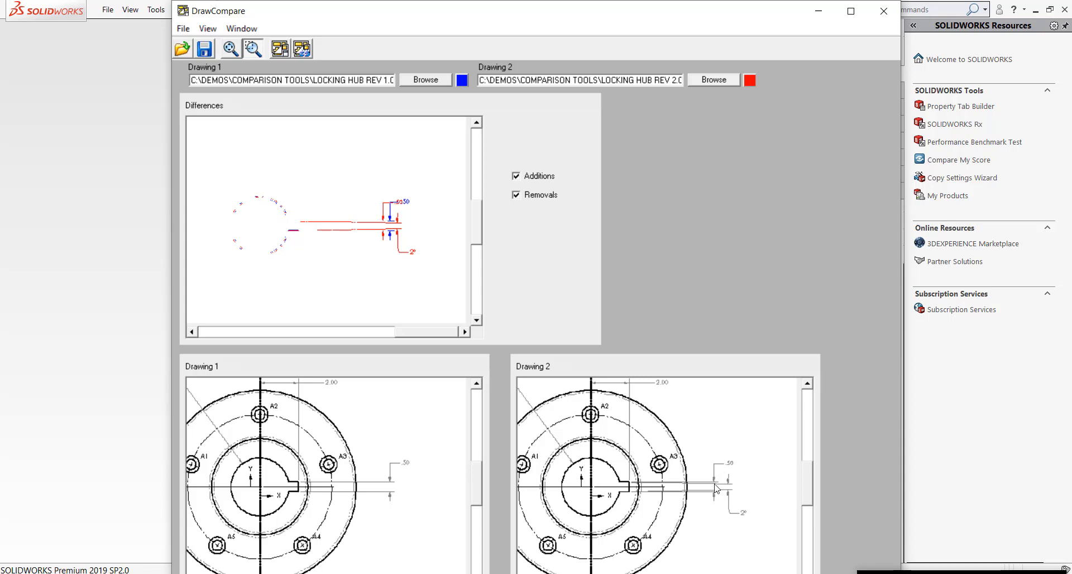
mouse_move(513, 540)
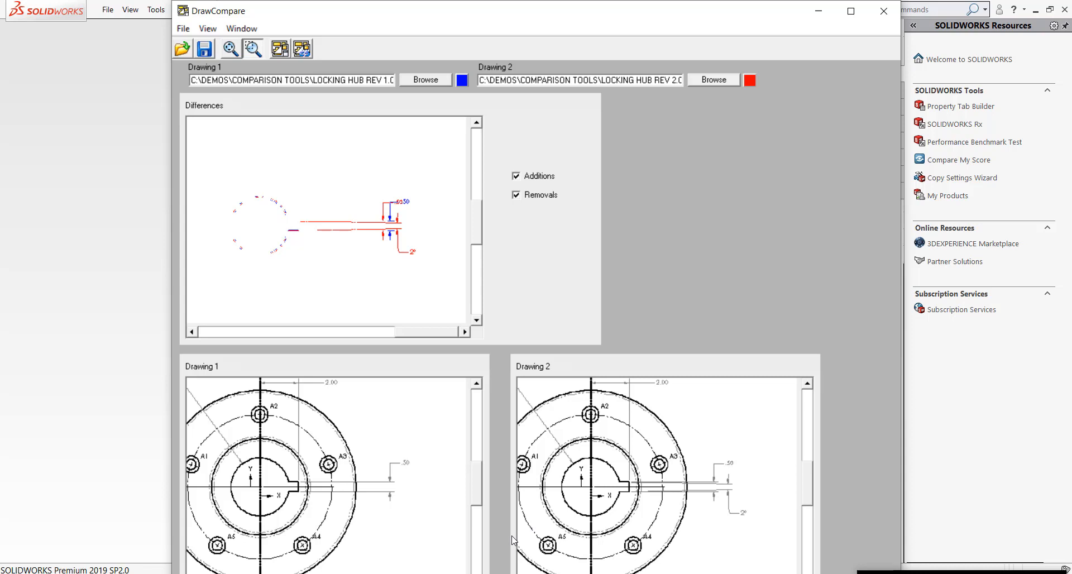
mouse_move(881, 13)
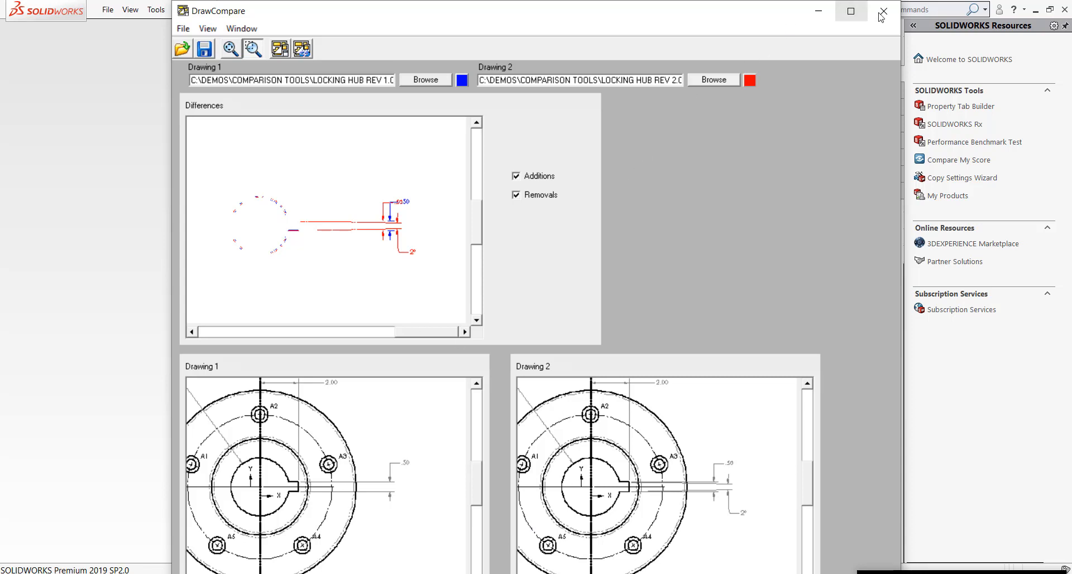
mouse_move(882, 12)
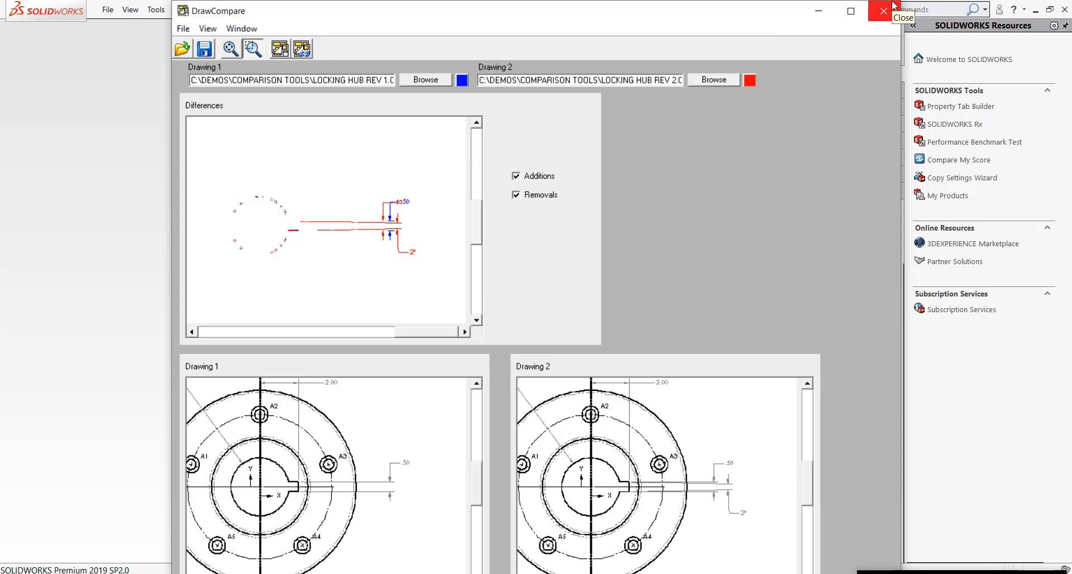
mouse_move(896, 6)
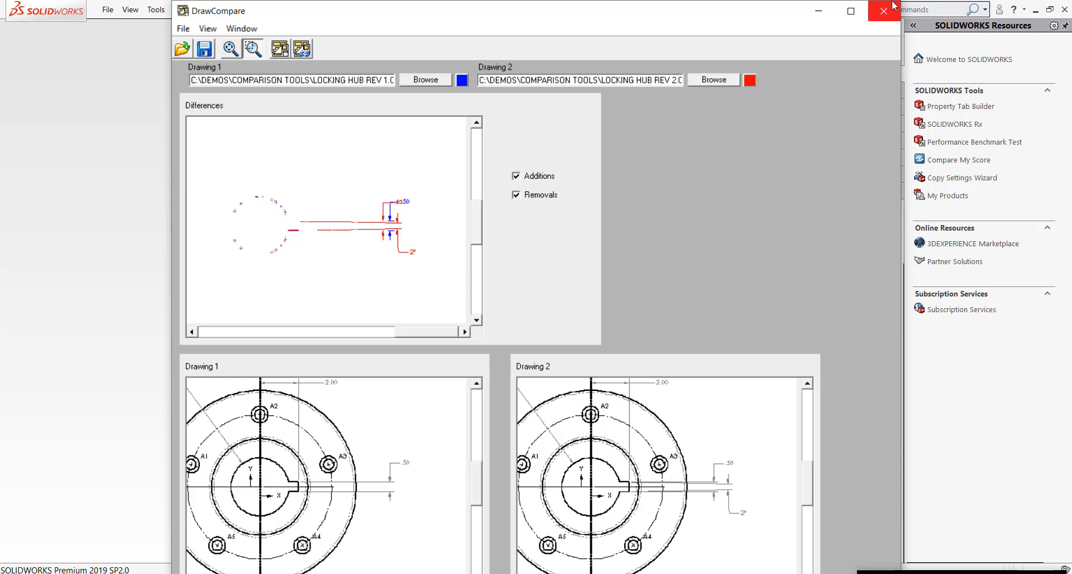